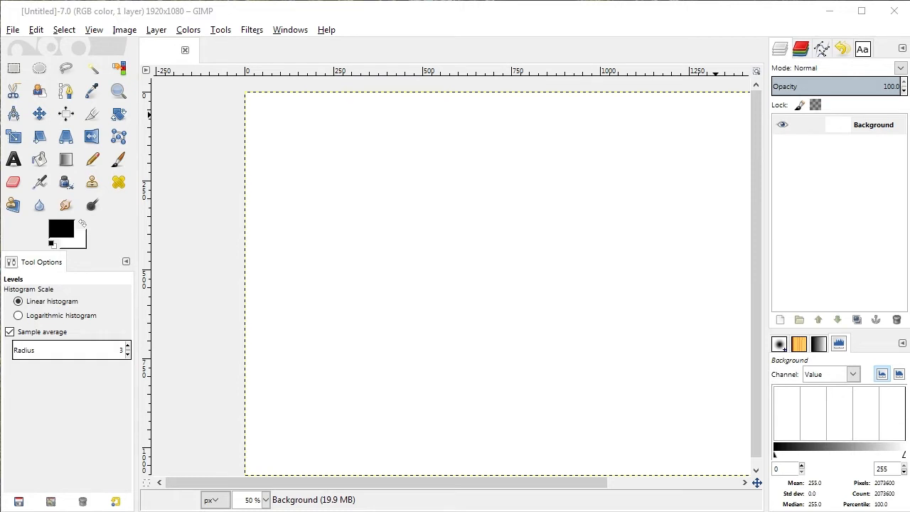
{"action": "mouse_move", "coordinate": [583, 247]}
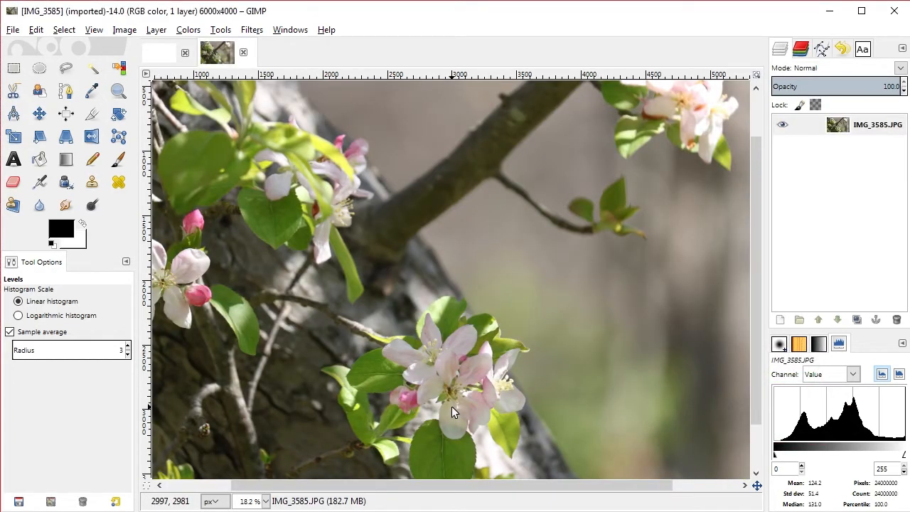
{"action": "mouse_move", "coordinate": [601, 303]}
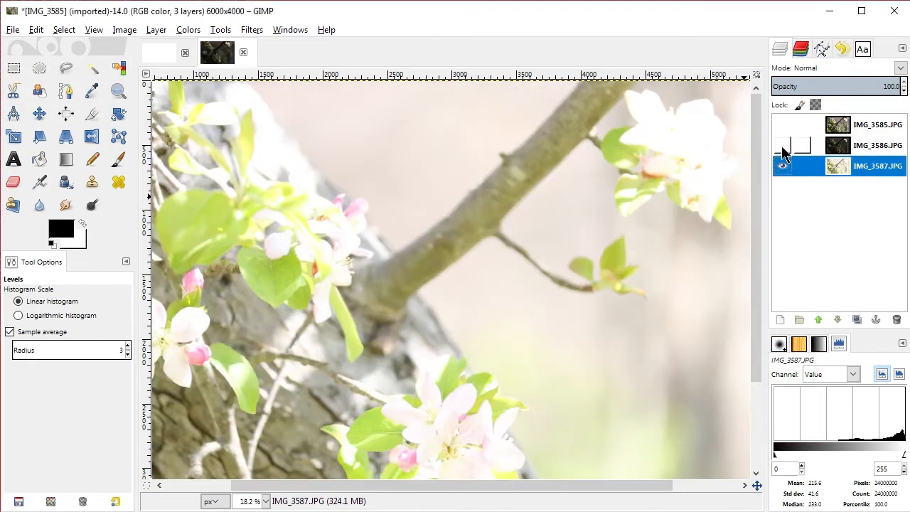
Turn IMG_3586 back on and hide another exposure to compare the shots.
{"action": "left_click", "coordinate": [782, 124]}
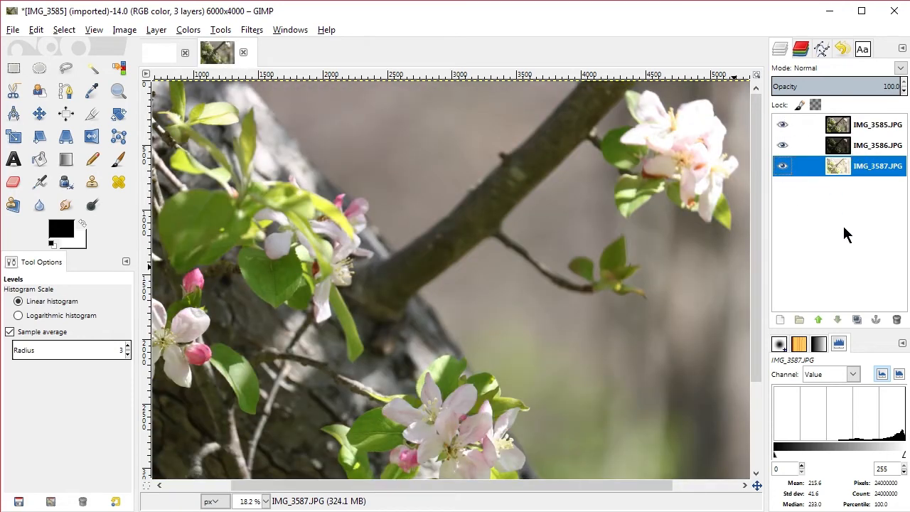
{"action": "left_click", "coordinate": [867, 125]}
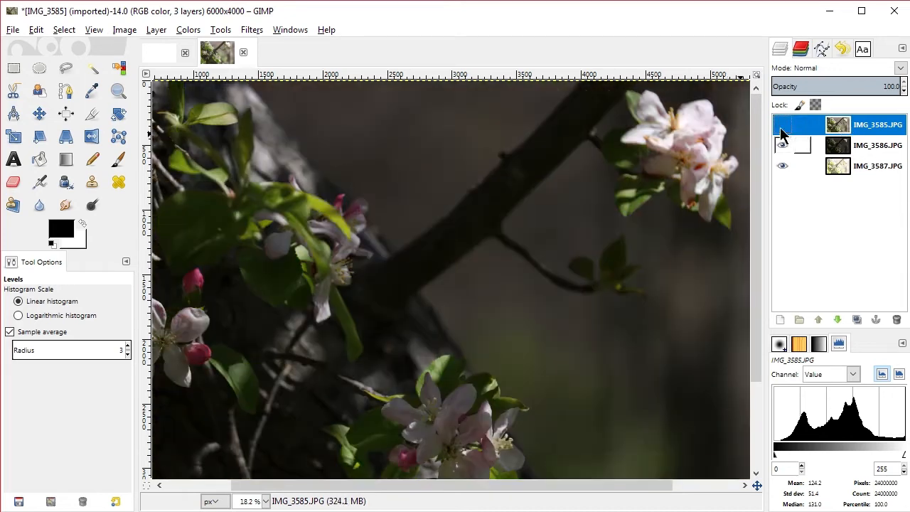
Re-show IMG_3585 and add a 'Grayscale copy of layer' mask to it.
{"action": "left_click", "coordinate": [782, 126]}
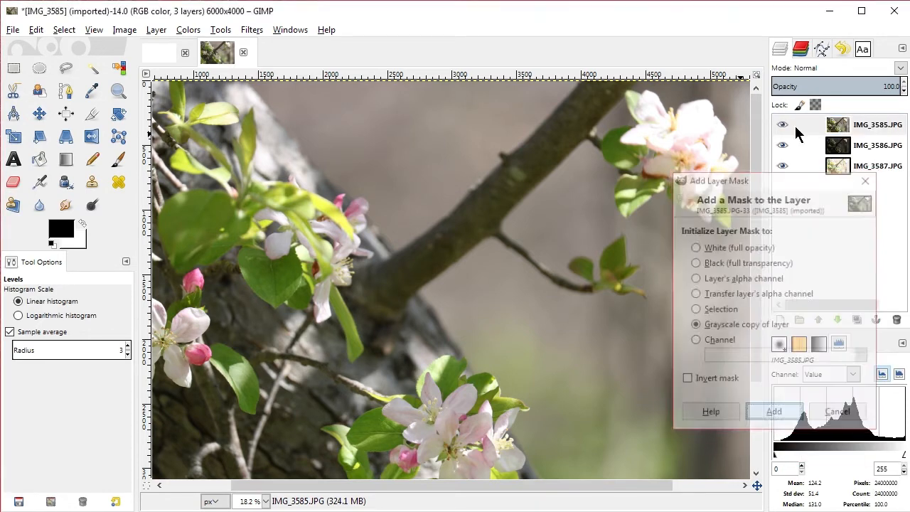
{"action": "left_click", "coordinate": [773, 411]}
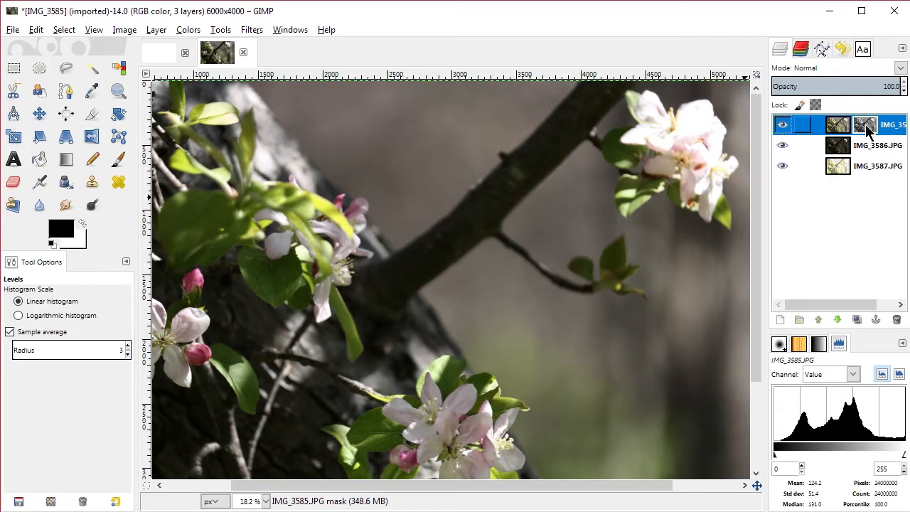
Open Levels on the IMG_3585 mask, trial output dark 214 and 239, then reset.
{"action": "left_click", "coordinate": [187, 30]}
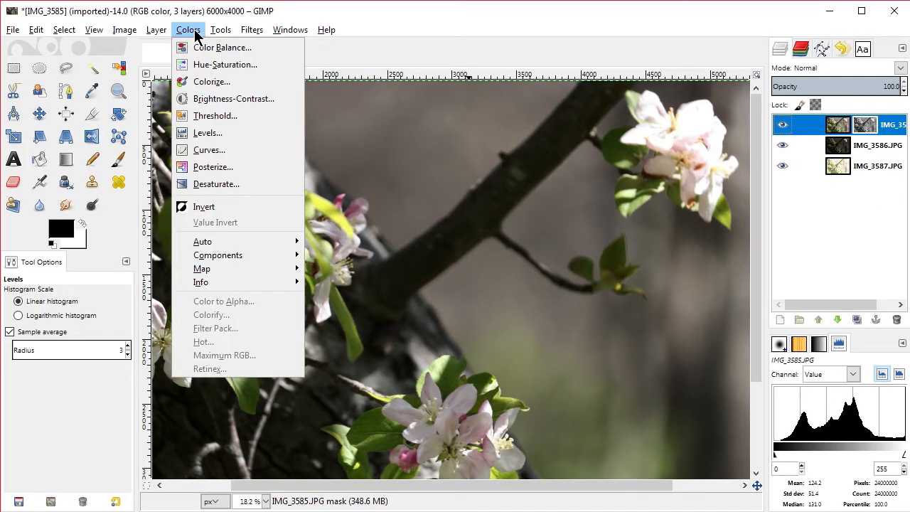
{"action": "mouse_move", "coordinate": [208, 133]}
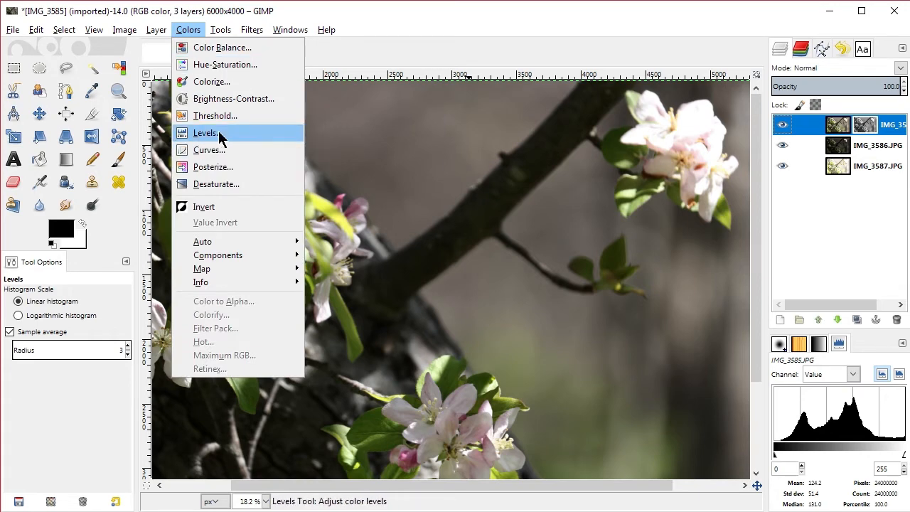
{"action": "left_click", "coordinate": [205, 133]}
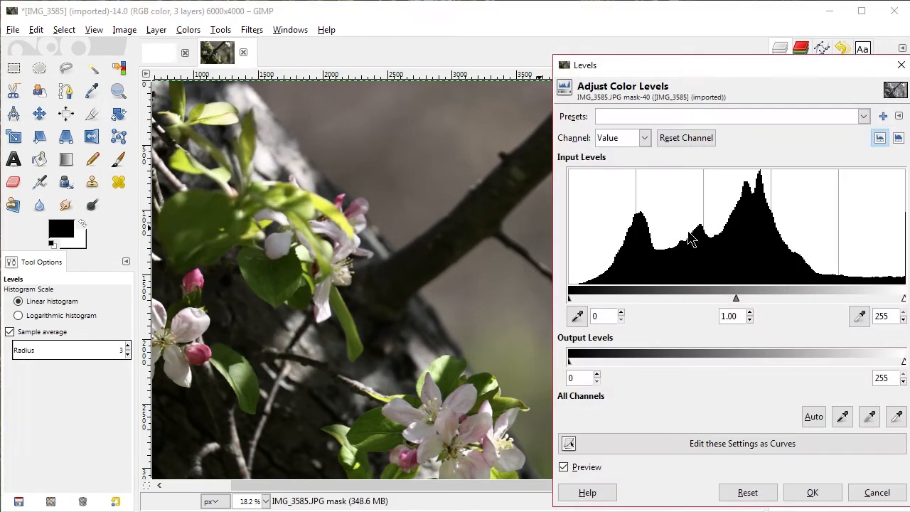
{"action": "mouse_move", "coordinate": [801, 237]}
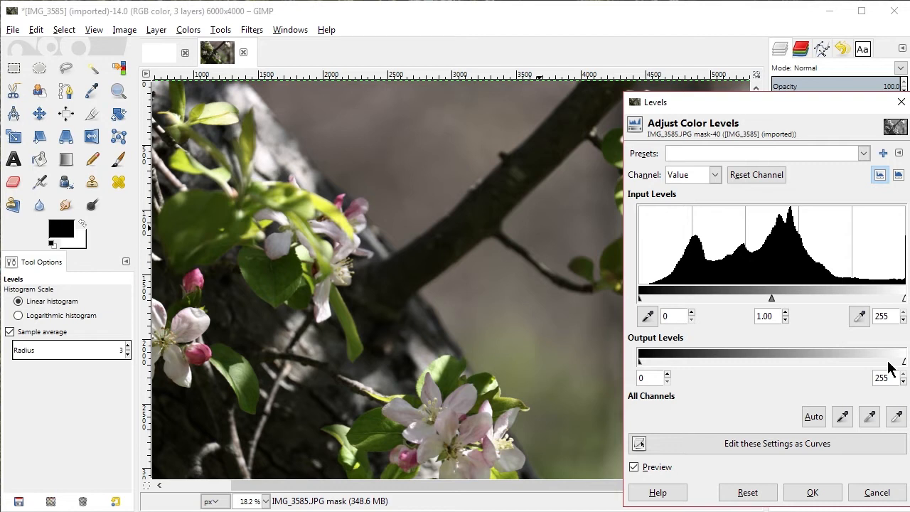
{"action": "mouse_move", "coordinate": [643, 369]}
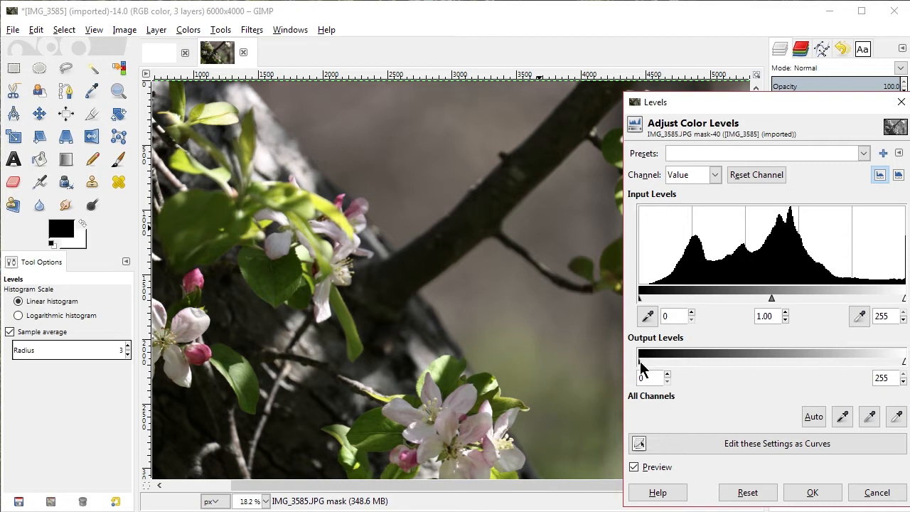
{"action": "left_click_drag", "start_coordinate": [640, 362], "coordinate": [866, 363]}
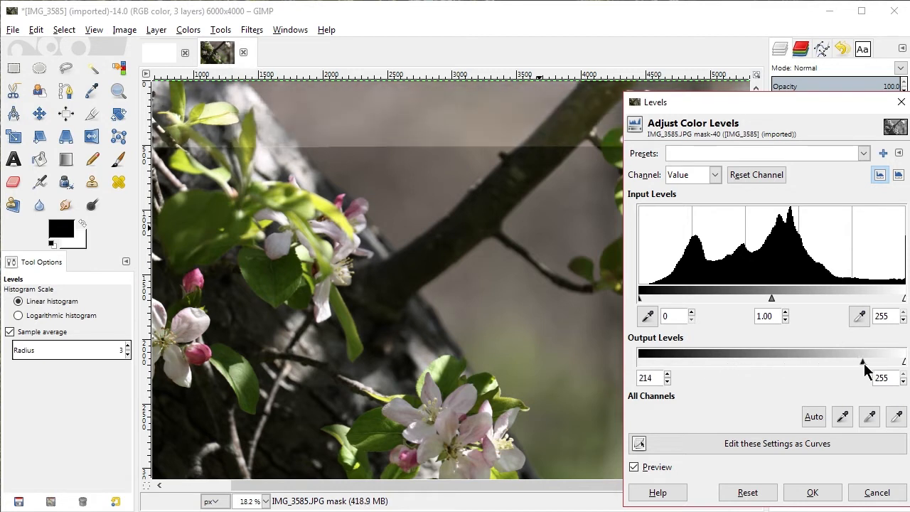
{"action": "left_click_drag", "start_coordinate": [866, 363], "coordinate": [887, 363]}
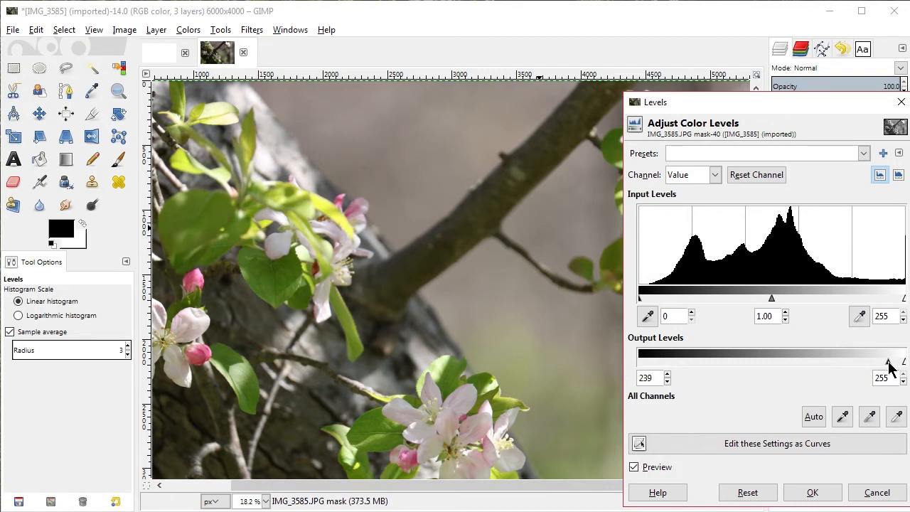
{"action": "left_click", "coordinate": [904, 372]}
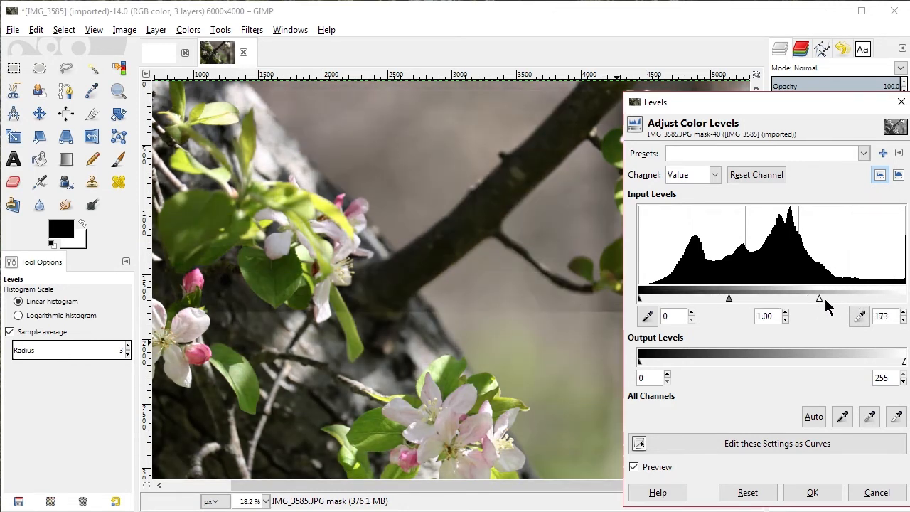
{"action": "left_click_drag", "start_coordinate": [819, 297], "coordinate": [903, 298]}
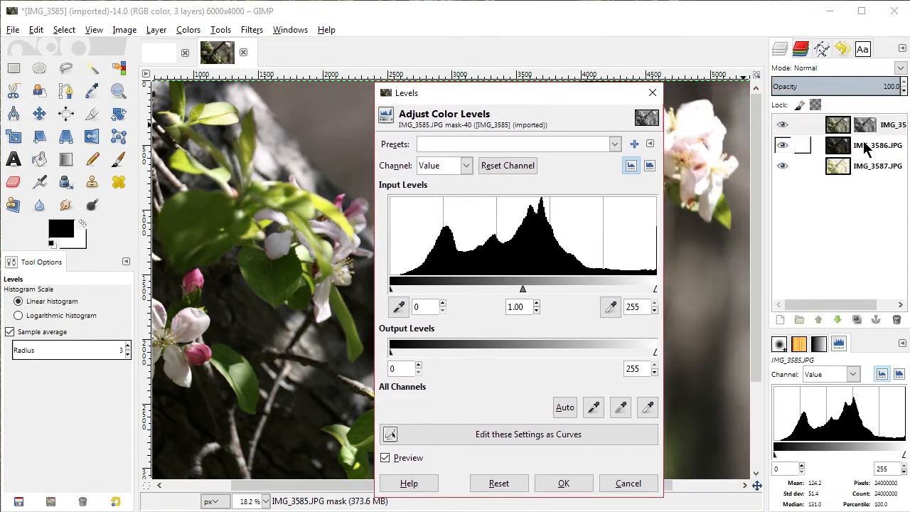
Display the IMG_3585 mask on canvas, move Levels aside, and invert the mask.
{"action": "right_click", "coordinate": [865, 125]}
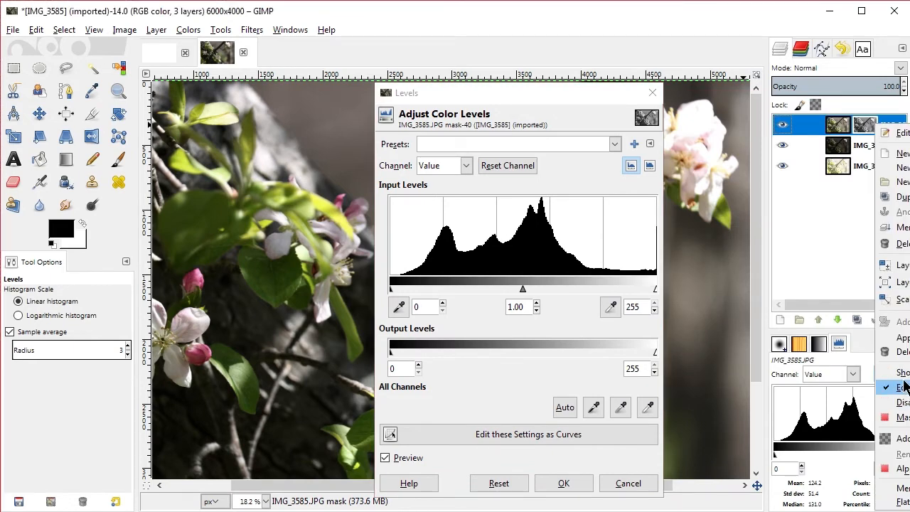
{"action": "left_click_drag", "start_coordinate": [519, 93], "coordinate": [277, 107]}
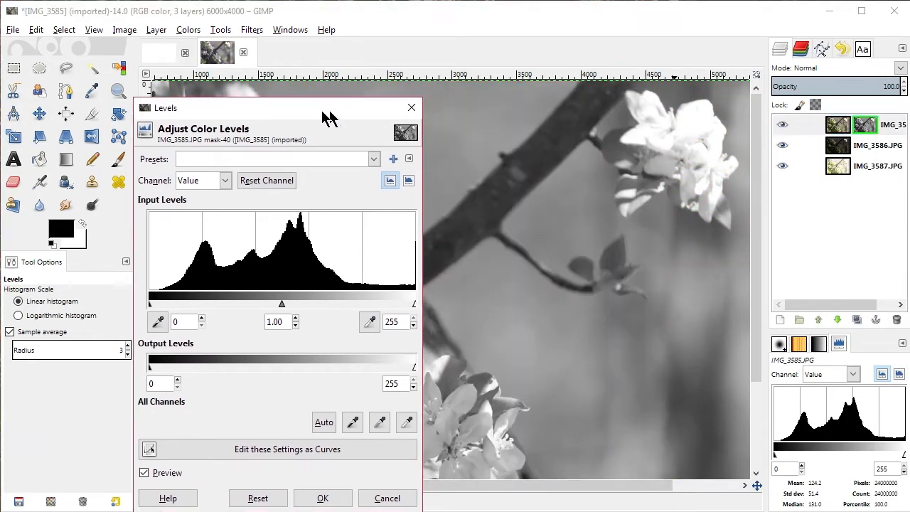
{"action": "left_click_drag", "start_coordinate": [327, 117], "coordinate": [224, 116]}
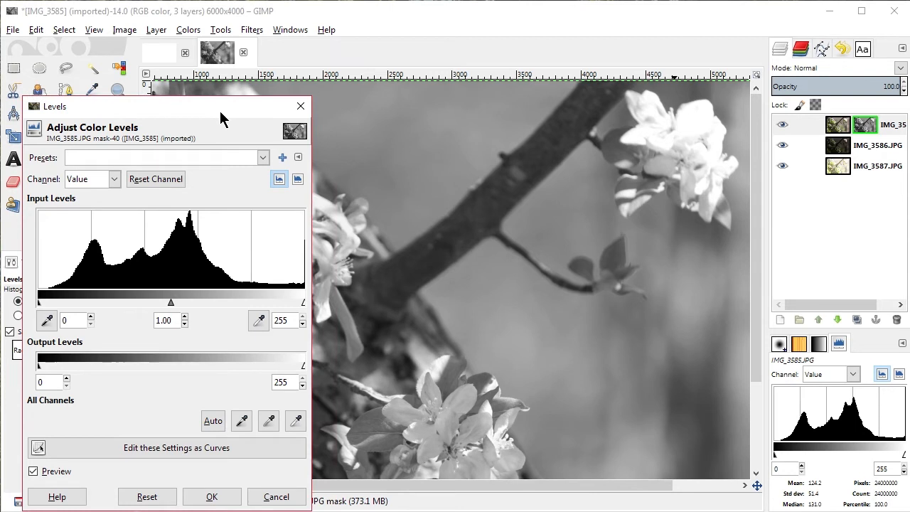
{"action": "mouse_move", "coordinate": [663, 159]}
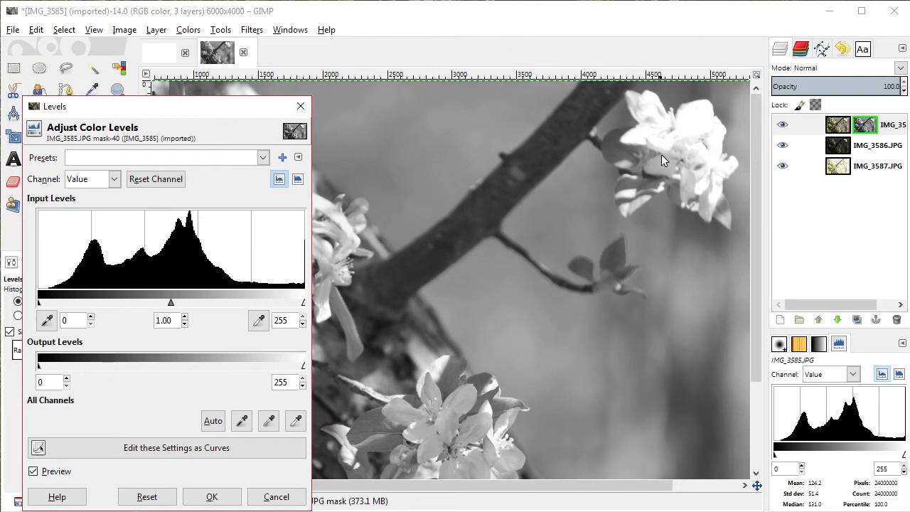
{"action": "mouse_move", "coordinate": [205, 30]}
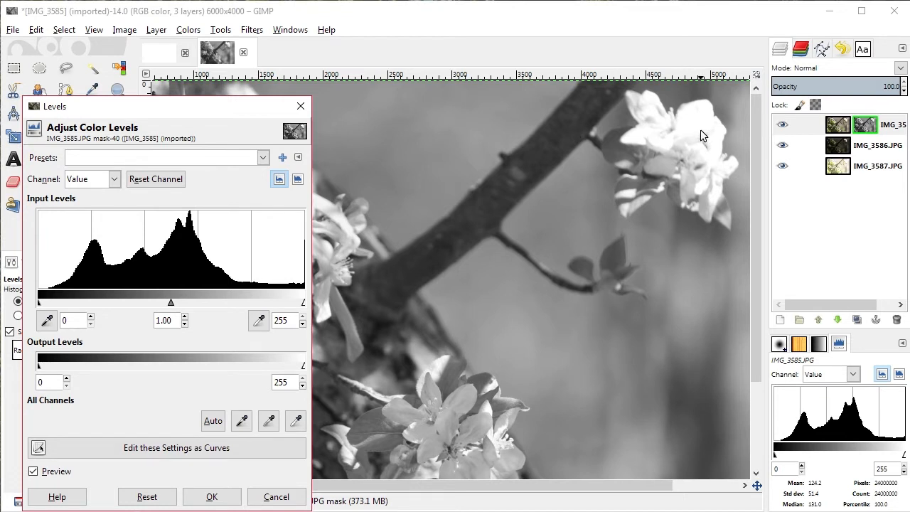
{"action": "mouse_move", "coordinate": [204, 29]}
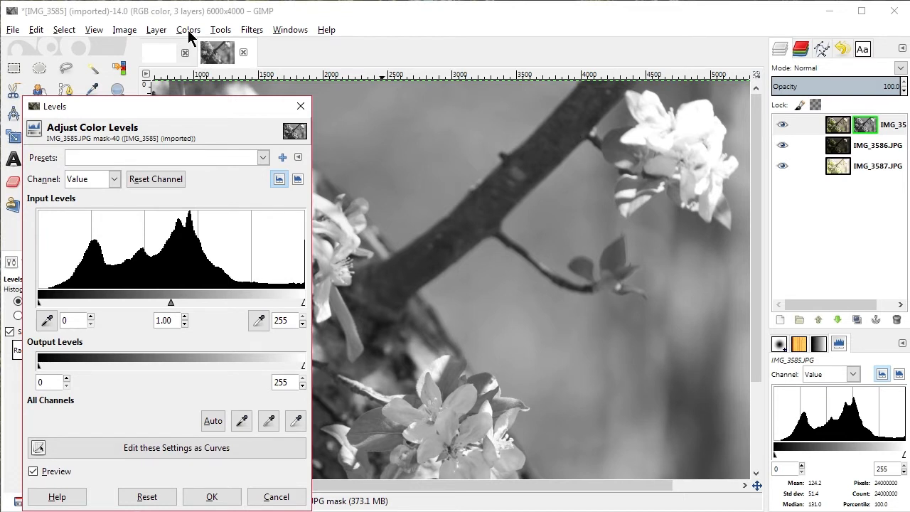
{"action": "left_click", "coordinate": [188, 30]}
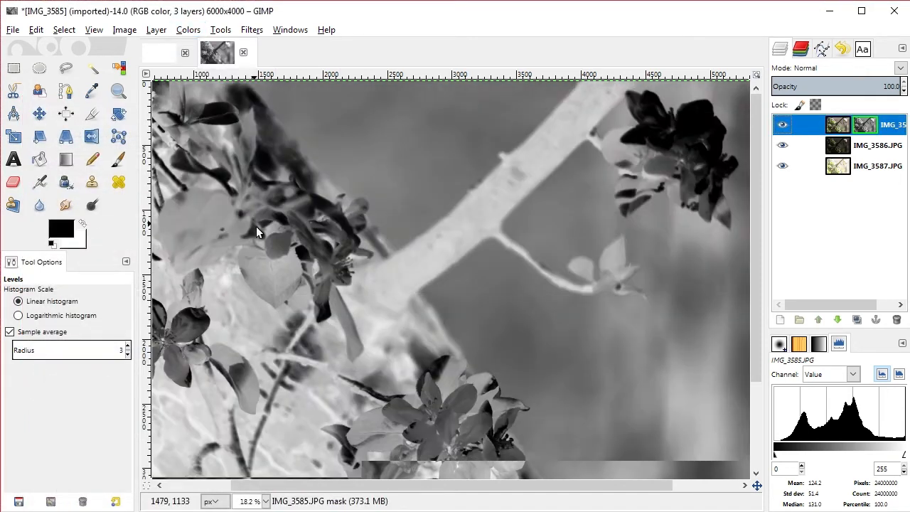
Reopen Levels on the inverted mask and lower the input white point to 56.
{"action": "left_click", "coordinate": [187, 30]}
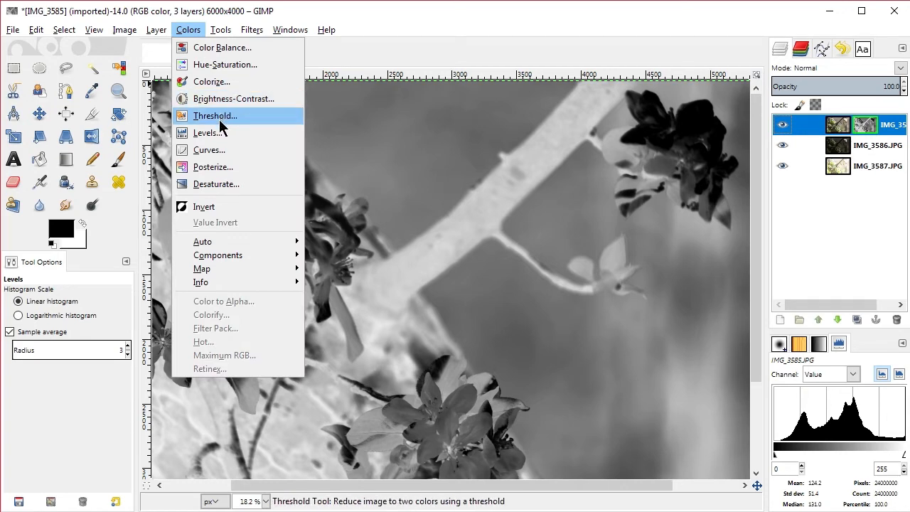
{"action": "left_click", "coordinate": [206, 132]}
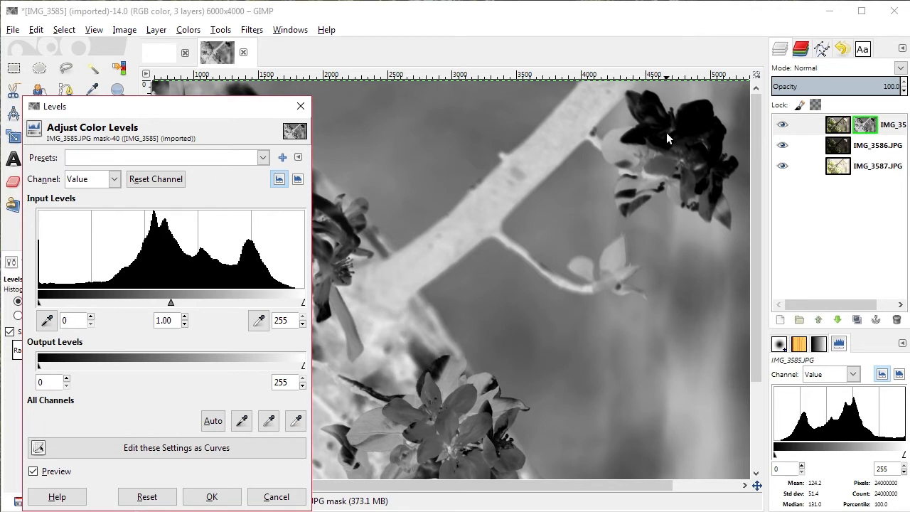
{"action": "mouse_move", "coordinate": [439, 193]}
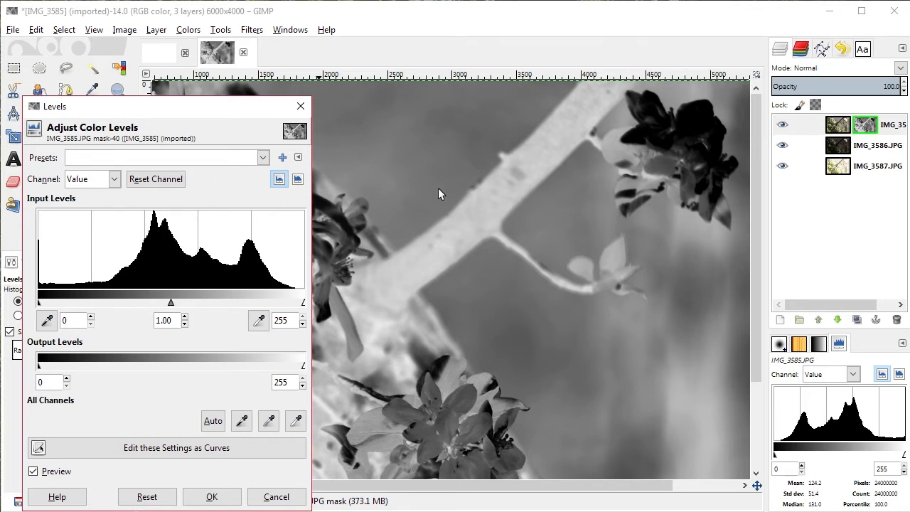
{"action": "mouse_move", "coordinate": [44, 319]}
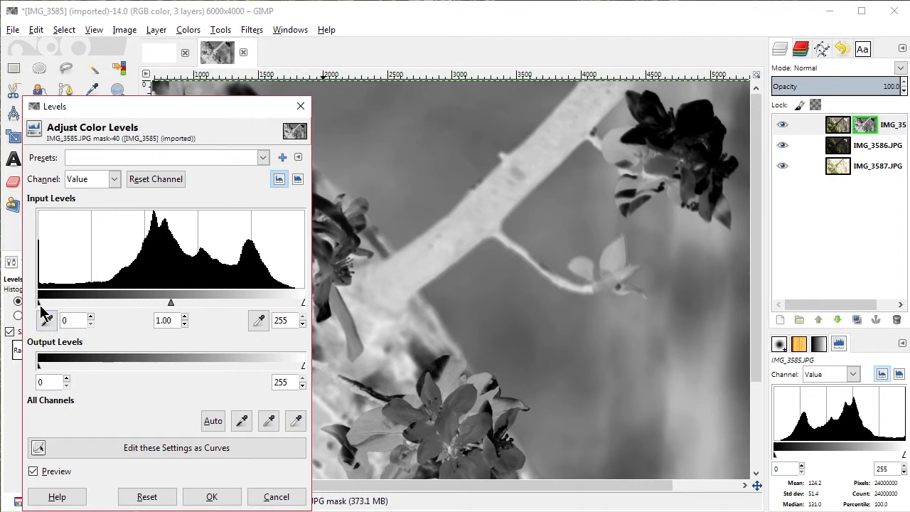
{"action": "left_click_drag", "start_coordinate": [39, 302], "coordinate": [121, 302]}
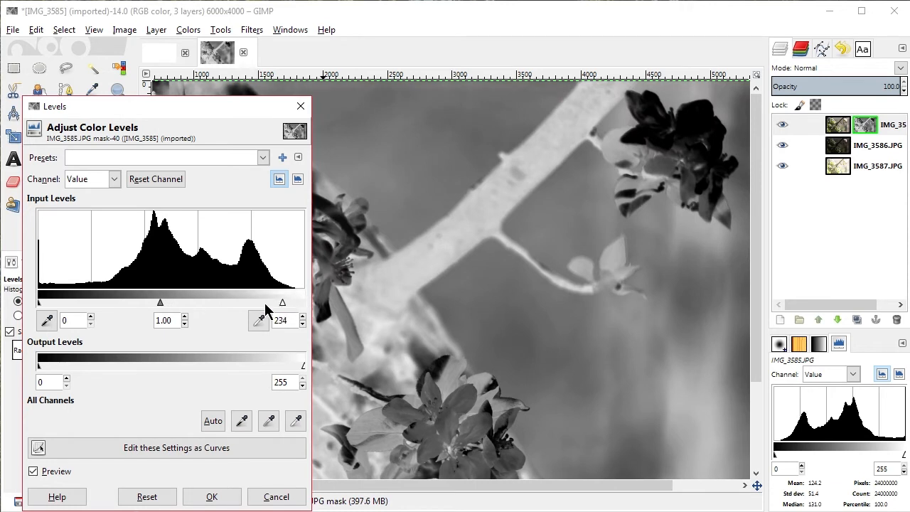
{"action": "left_click_drag", "start_coordinate": [283, 302], "coordinate": [171, 302]}
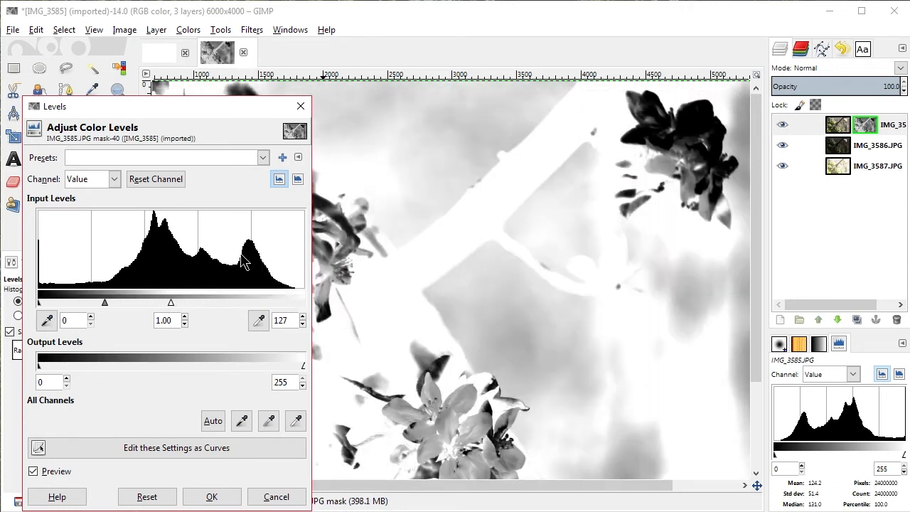
{"action": "left_click_drag", "start_coordinate": [171, 302], "coordinate": [148, 302]}
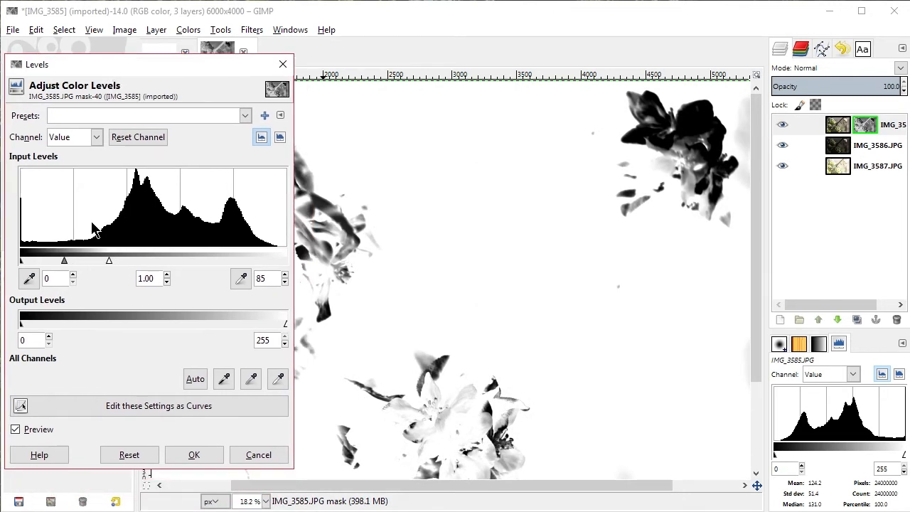
{"action": "left_click_drag", "start_coordinate": [109, 260], "coordinate": [97, 260]}
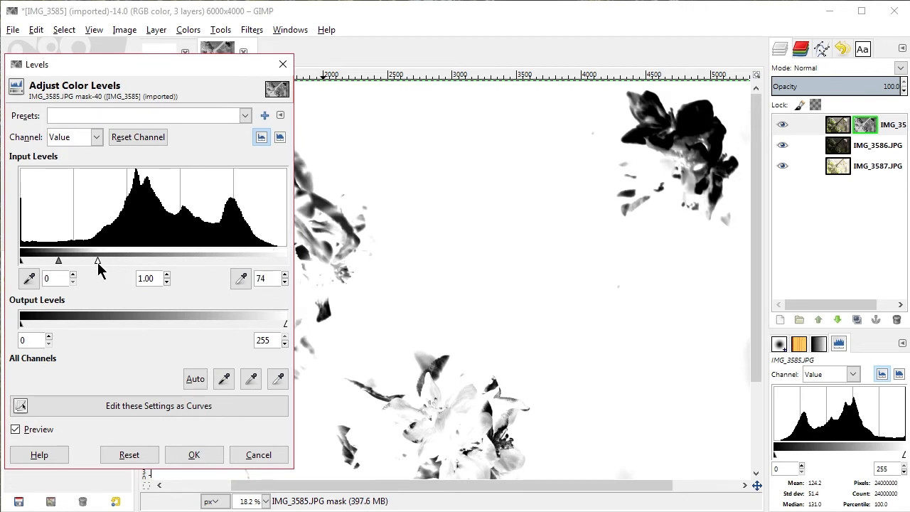
{"action": "left_click_drag", "start_coordinate": [97, 261], "coordinate": [79, 261]}
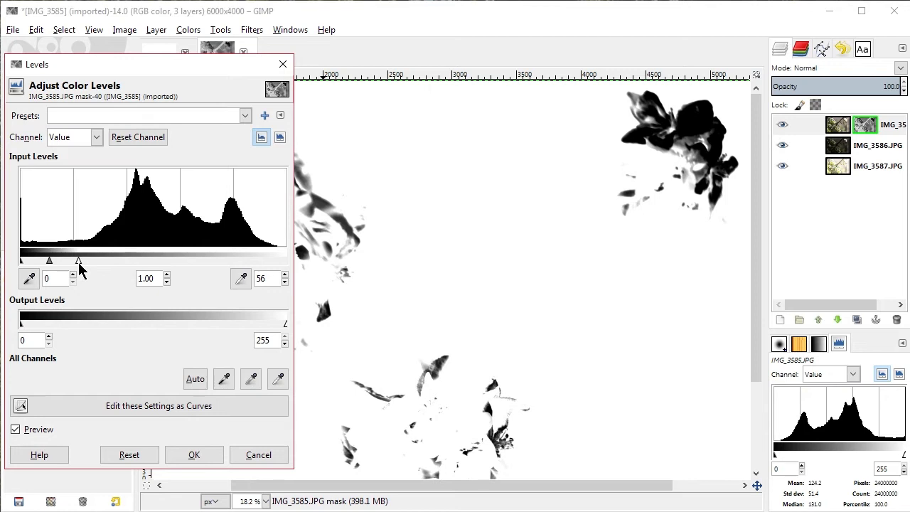
Raise the mask's output black level to about 221.
{"action": "left_click_drag", "start_coordinate": [21, 324], "coordinate": [66, 325]}
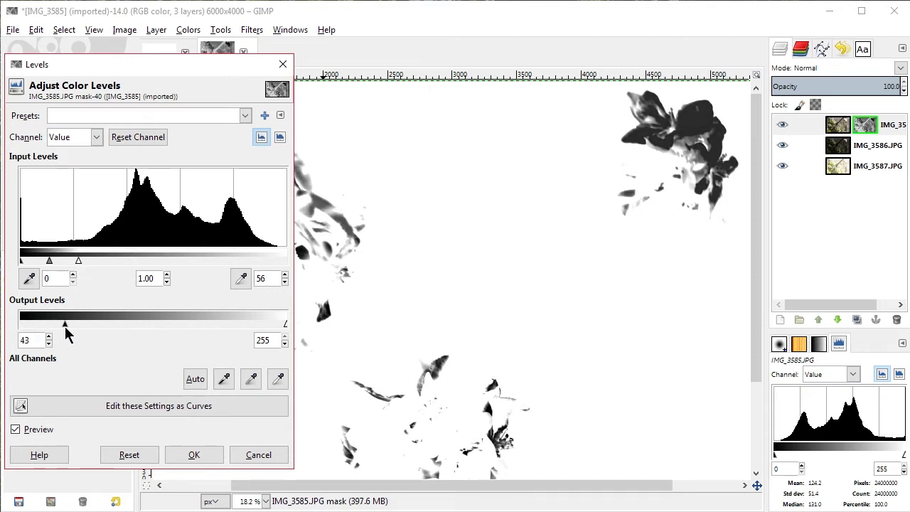
{"action": "left_click_drag", "start_coordinate": [64, 324], "coordinate": [189, 324]}
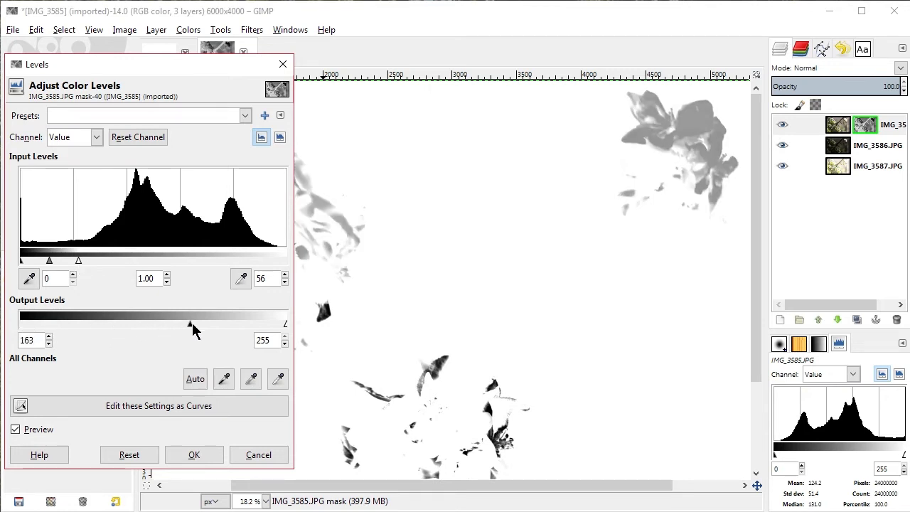
{"action": "left_click_drag", "start_coordinate": [196, 323], "coordinate": [235, 323]}
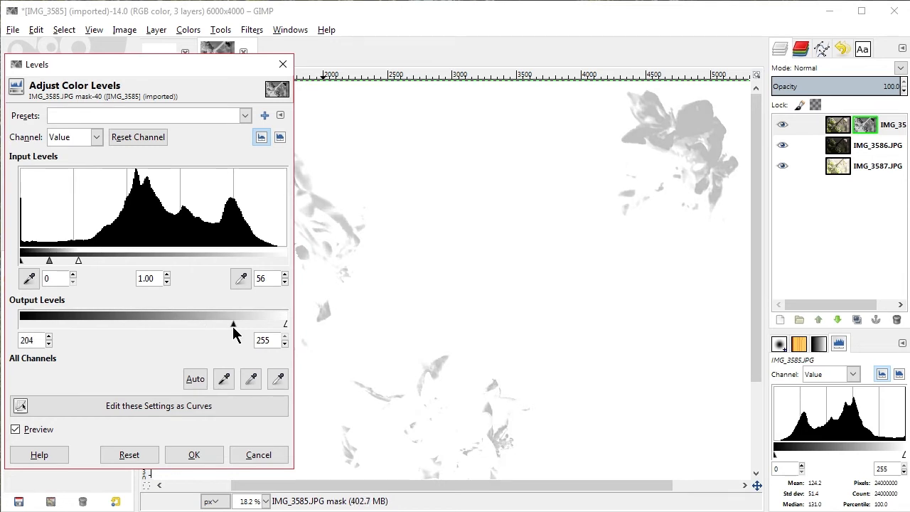
{"action": "left_click_drag", "start_coordinate": [234, 324], "coordinate": [266, 323]}
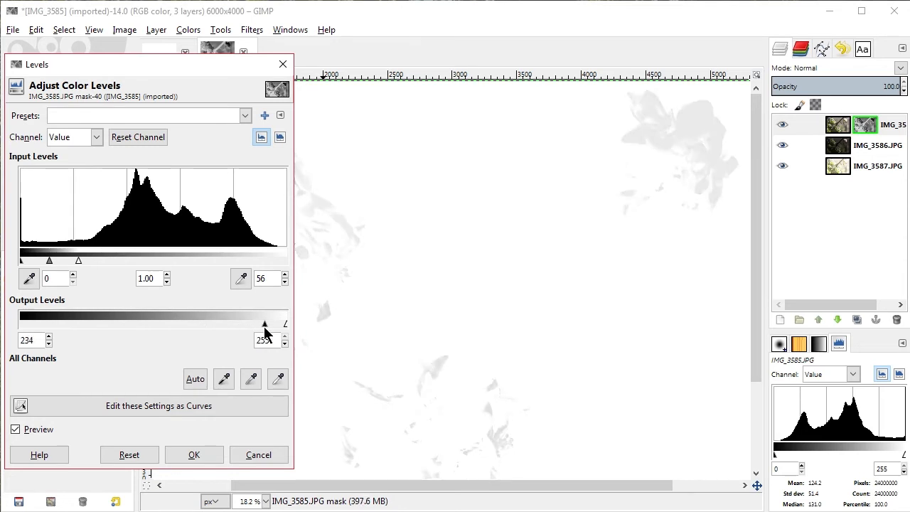
{"action": "left_click_drag", "start_coordinate": [264, 323], "coordinate": [250, 324]}
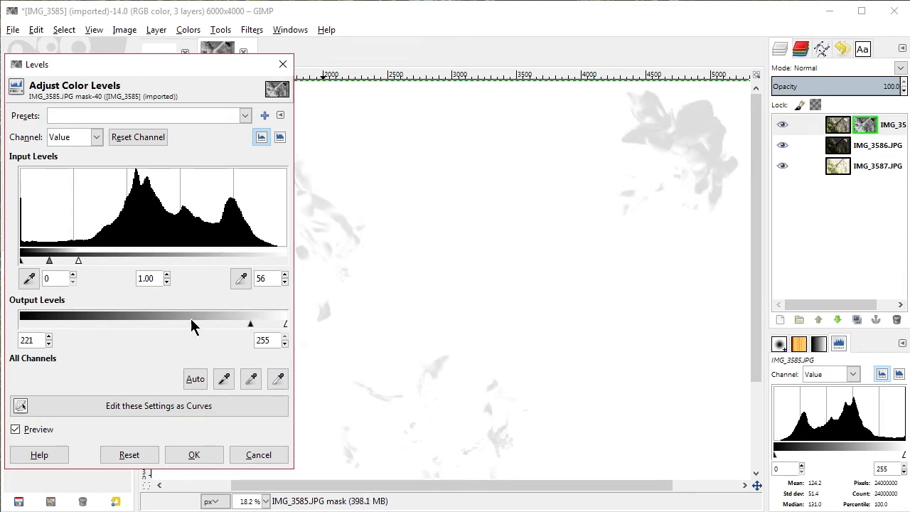
Show the blended photo and test output black levels before returning them to zero.
{"action": "right_click", "coordinate": [838, 124]}
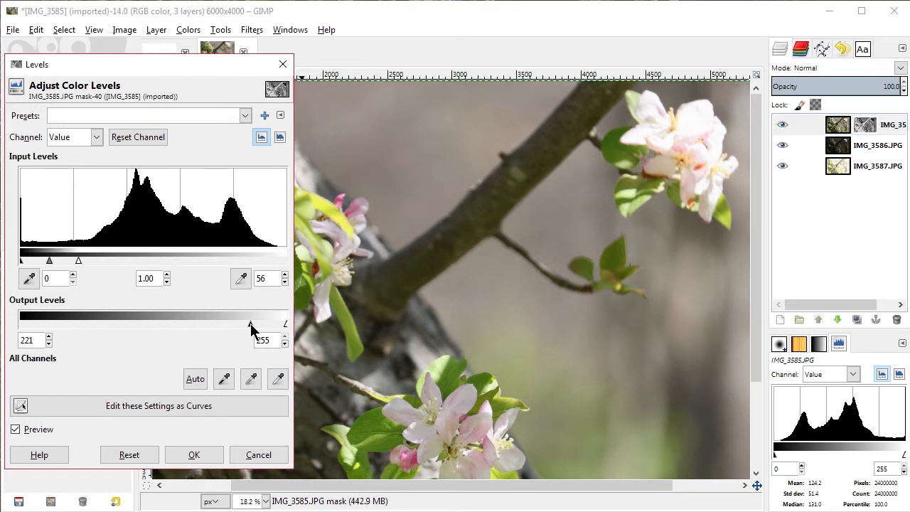
{"action": "left_click_drag", "start_coordinate": [251, 324], "coordinate": [174, 323]}
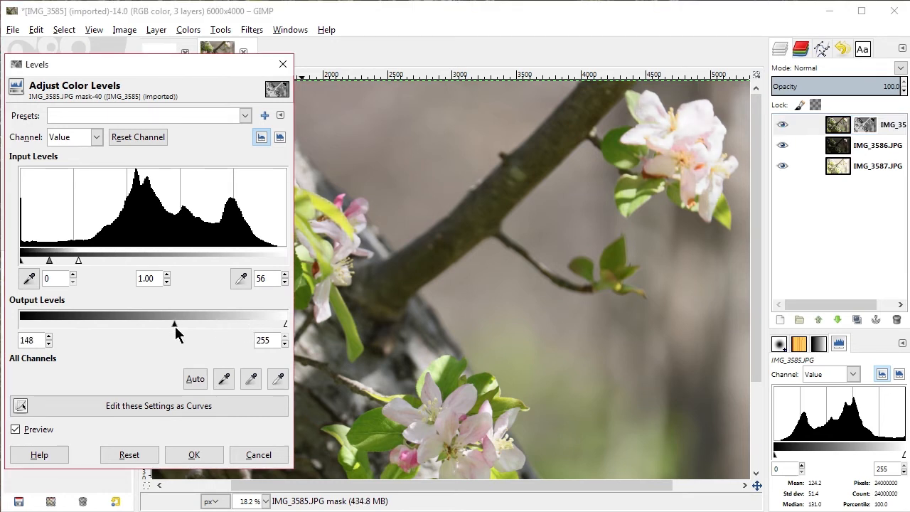
{"action": "left_click_drag", "start_coordinate": [174, 325], "coordinate": [110, 324]}
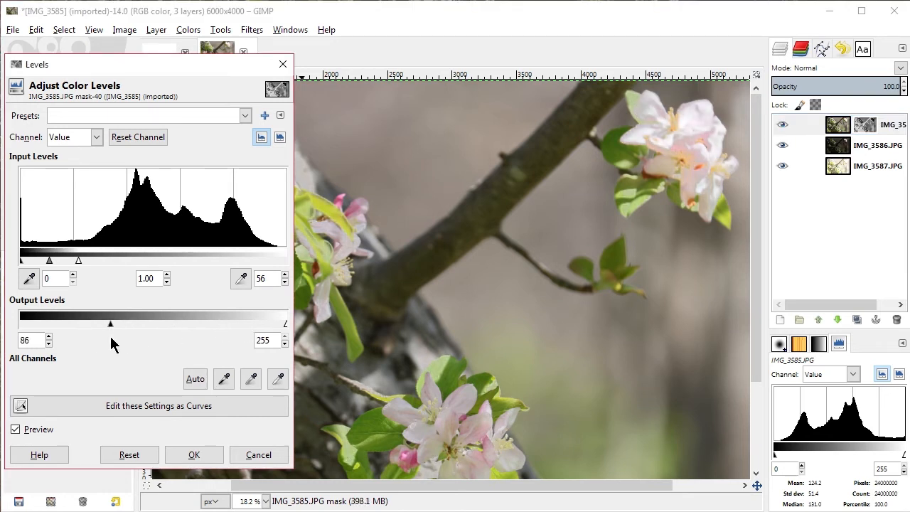
{"action": "left_click_drag", "start_coordinate": [110, 324], "coordinate": [152, 323]}
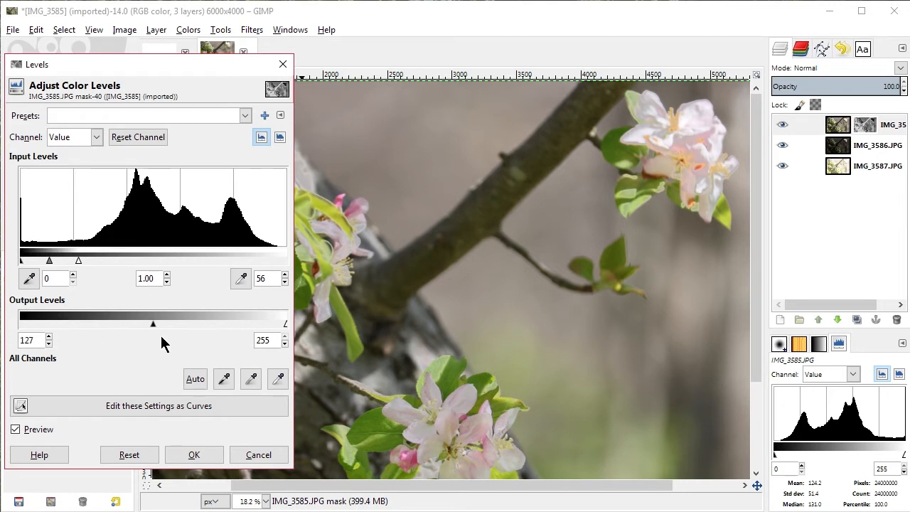
{"action": "left_click_drag", "start_coordinate": [153, 323], "coordinate": [251, 323]}
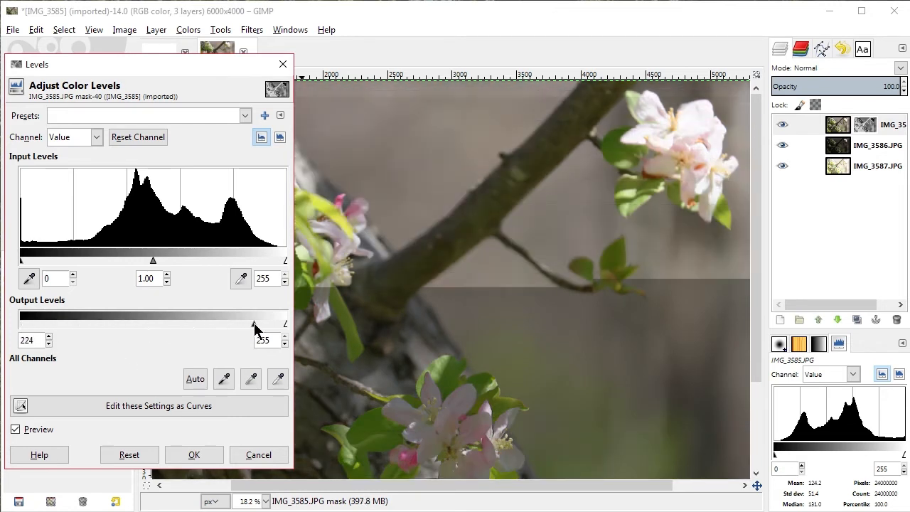
{"action": "left_click_drag", "start_coordinate": [255, 322], "coordinate": [282, 322]}
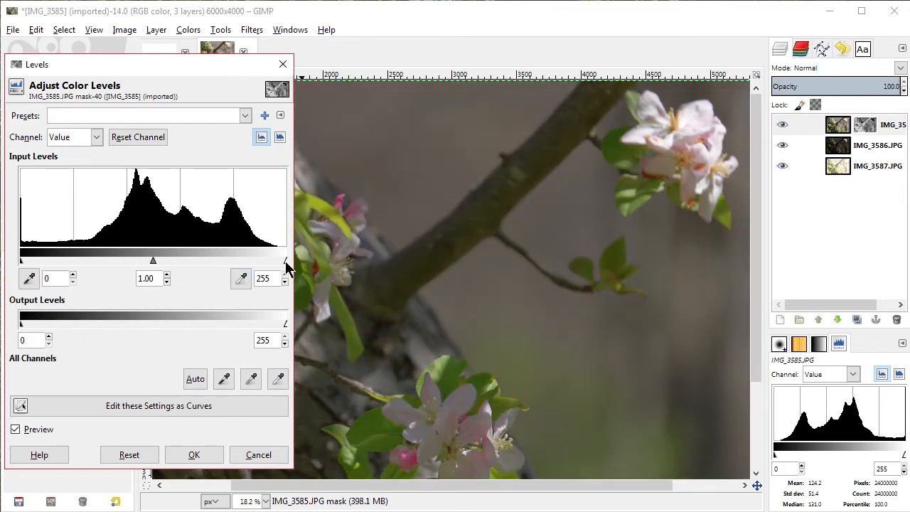
Settle the mask Levels at input white 114 and output black 202.
{"action": "left_click_drag", "start_coordinate": [285, 260], "coordinate": [247, 261]}
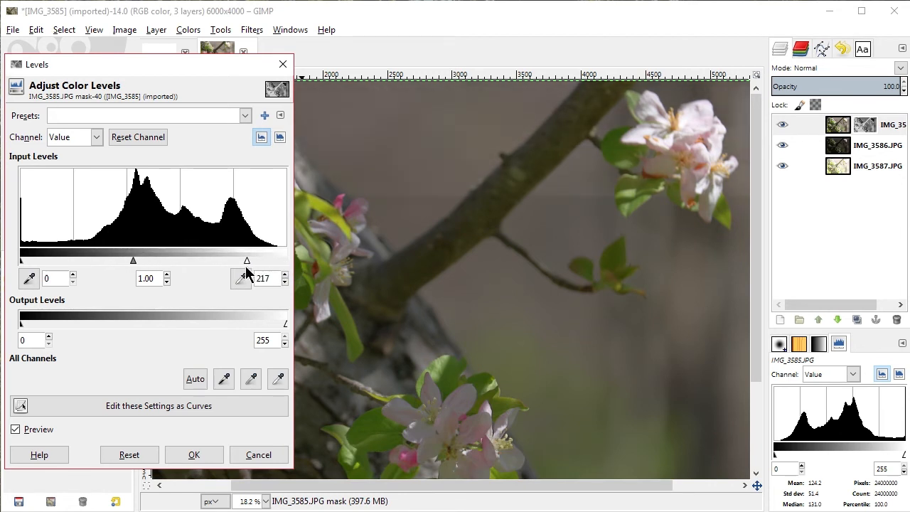
{"action": "left_click_drag", "start_coordinate": [247, 260], "coordinate": [155, 260]}
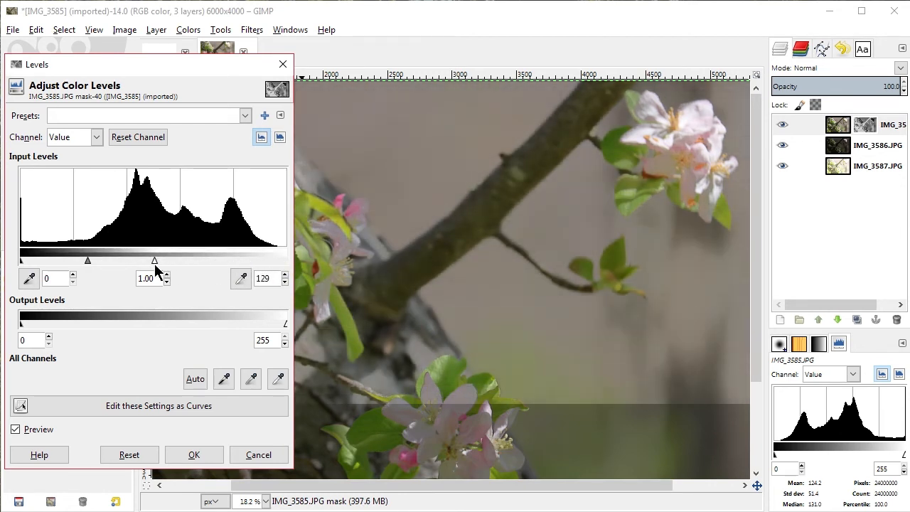
{"action": "left_click_drag", "start_coordinate": [155, 261], "coordinate": [117, 261]}
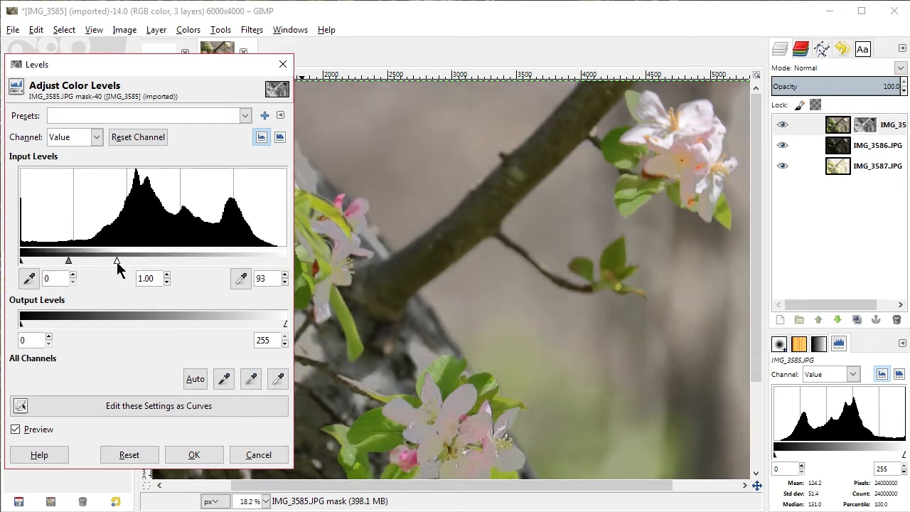
{"action": "left_click_drag", "start_coordinate": [117, 261], "coordinate": [128, 260]}
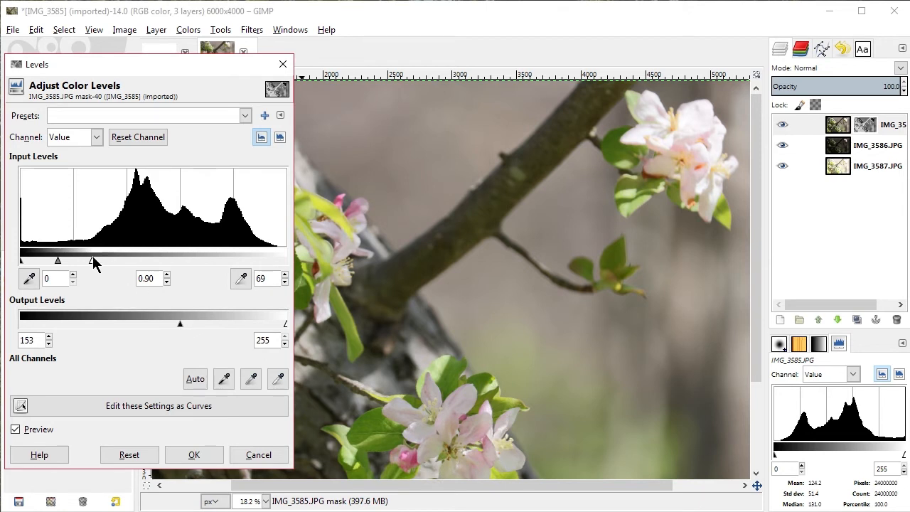
{"action": "left_click_drag", "start_coordinate": [93, 260], "coordinate": [128, 260]}
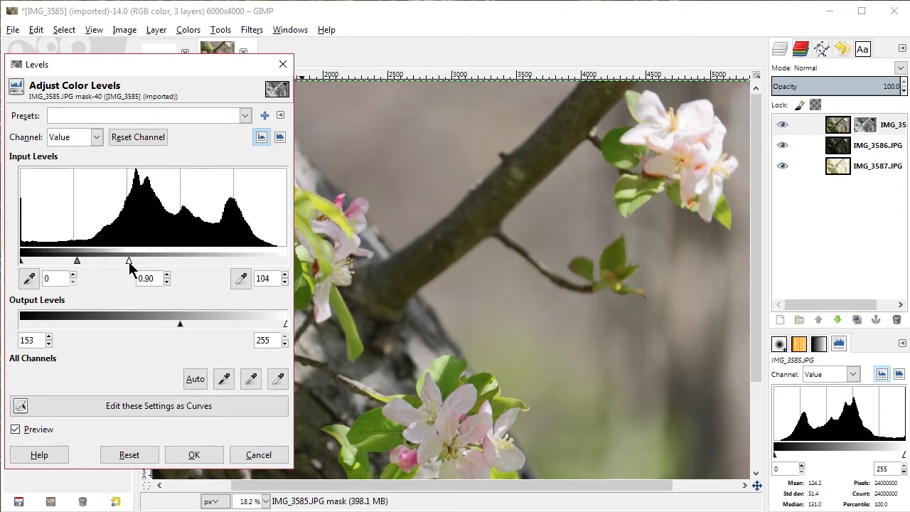
{"action": "left_click_drag", "start_coordinate": [128, 260], "coordinate": [120, 260]}
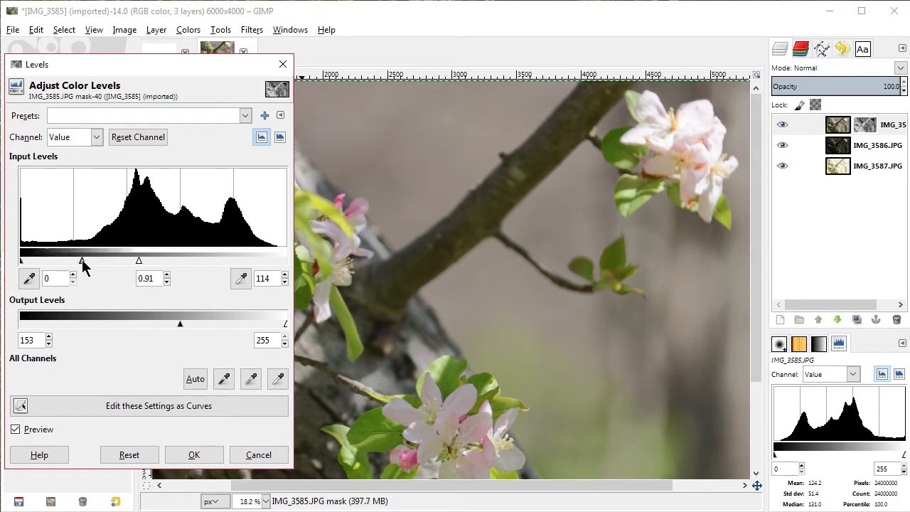
{"action": "left_click_drag", "start_coordinate": [180, 324], "coordinate": [235, 323]}
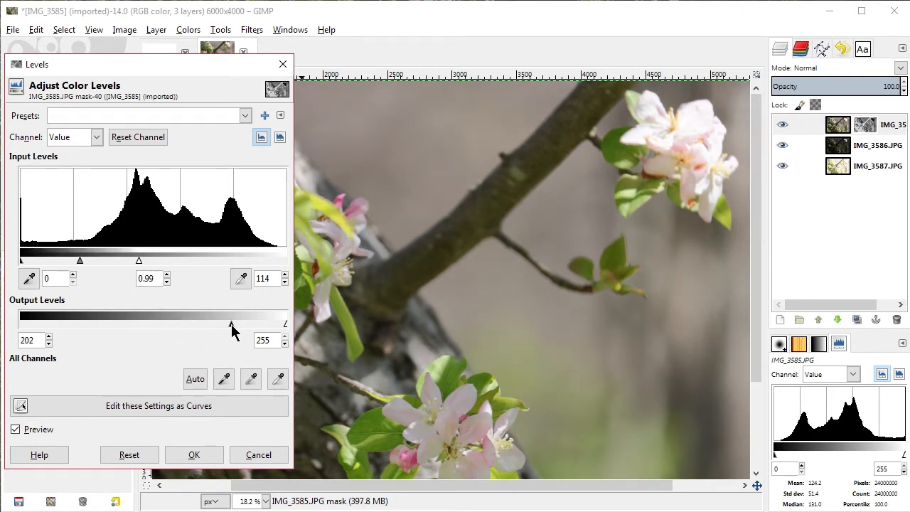
{"action": "left_click_drag", "start_coordinate": [233, 325], "coordinate": [198, 325]}
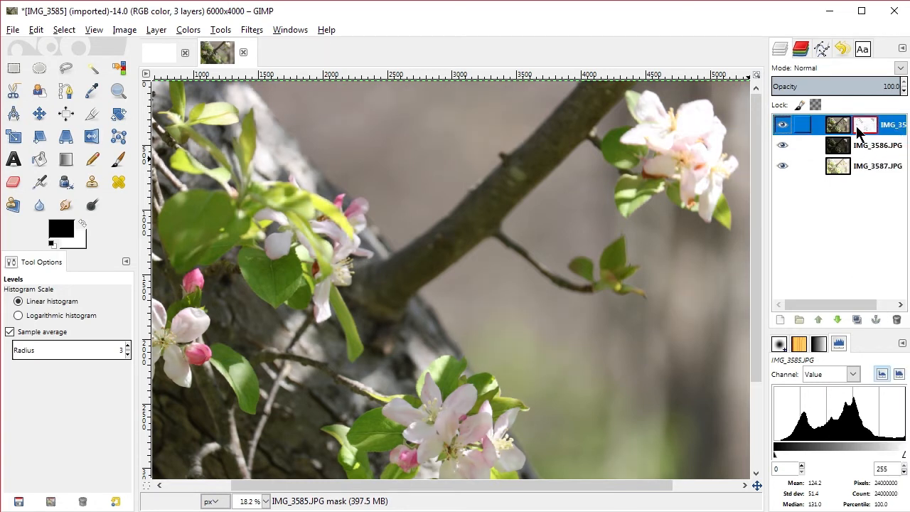
Re-enable IMG_3585's mask, apply it, and merge the layer down into IMG_3586.
{"action": "right_click", "coordinate": [860, 127]}
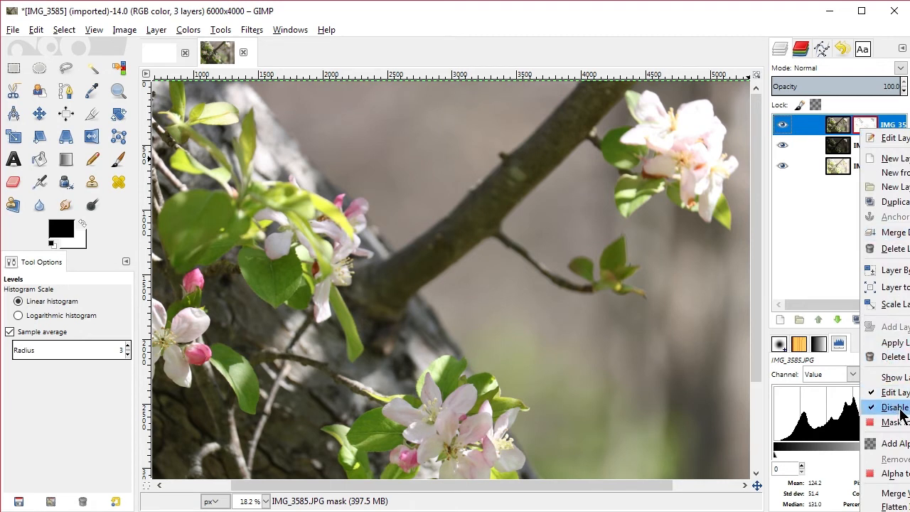
{"action": "left_click", "coordinate": [891, 406]}
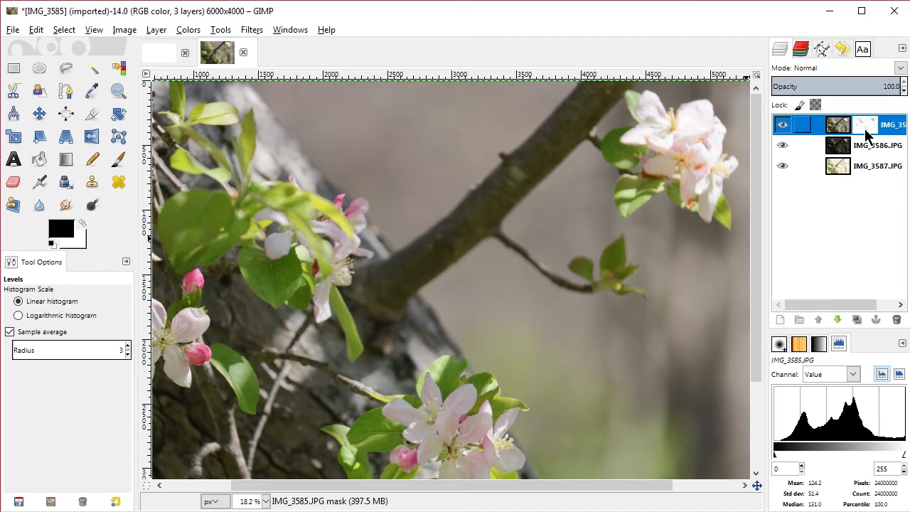
{"action": "right_click", "coordinate": [866, 126]}
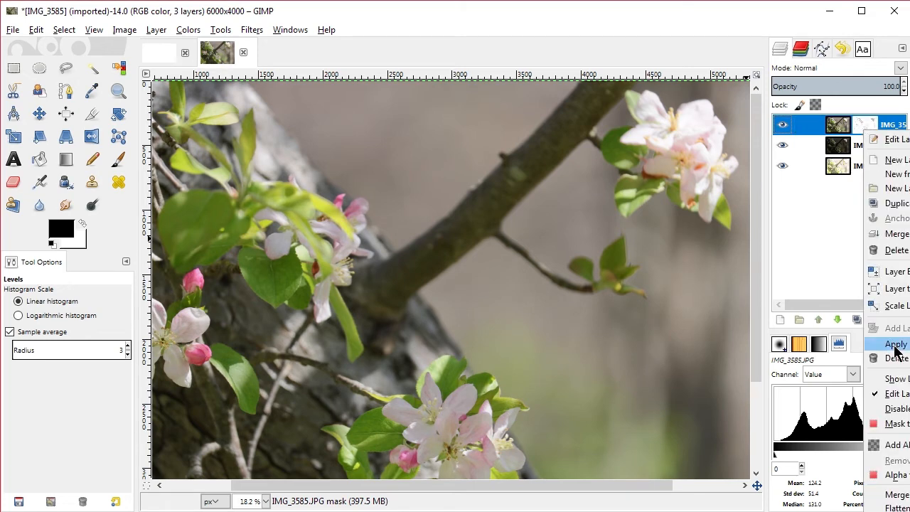
{"action": "left_click", "coordinate": [895, 343]}
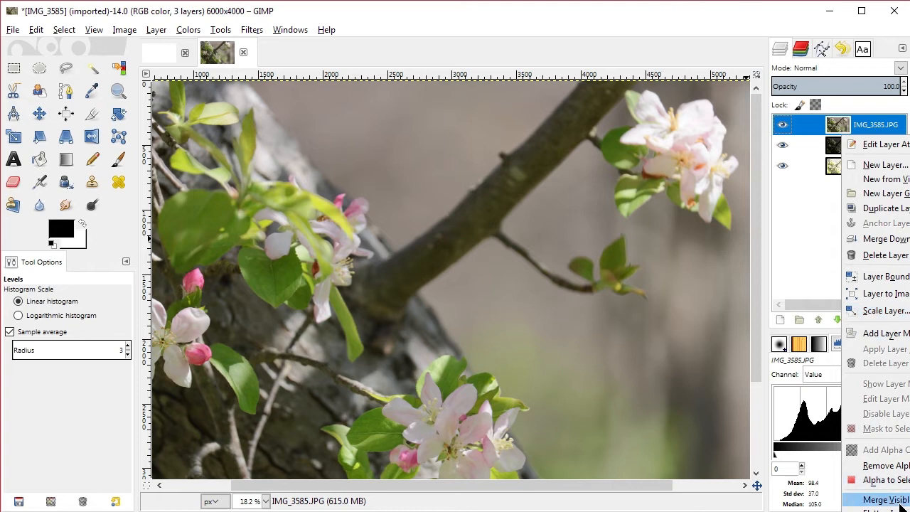
{"action": "mouse_move", "coordinate": [886, 239]}
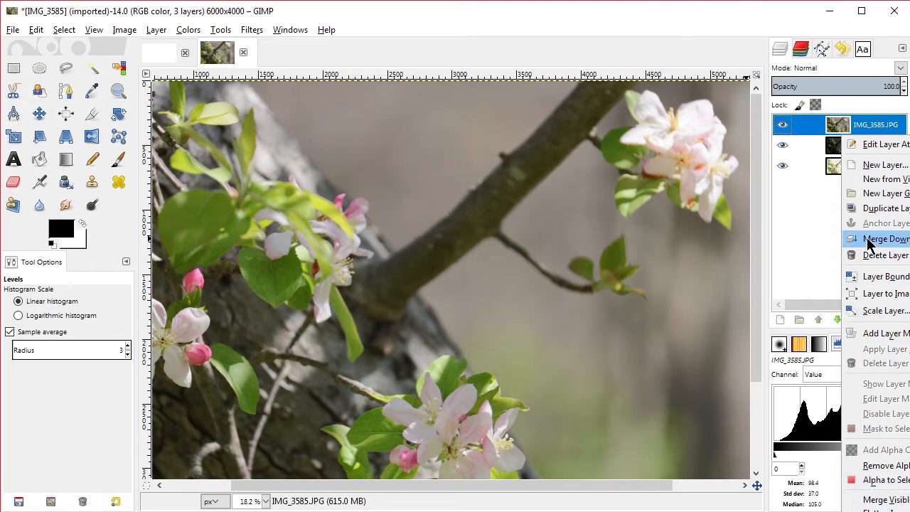
{"action": "left_click", "coordinate": [874, 238]}
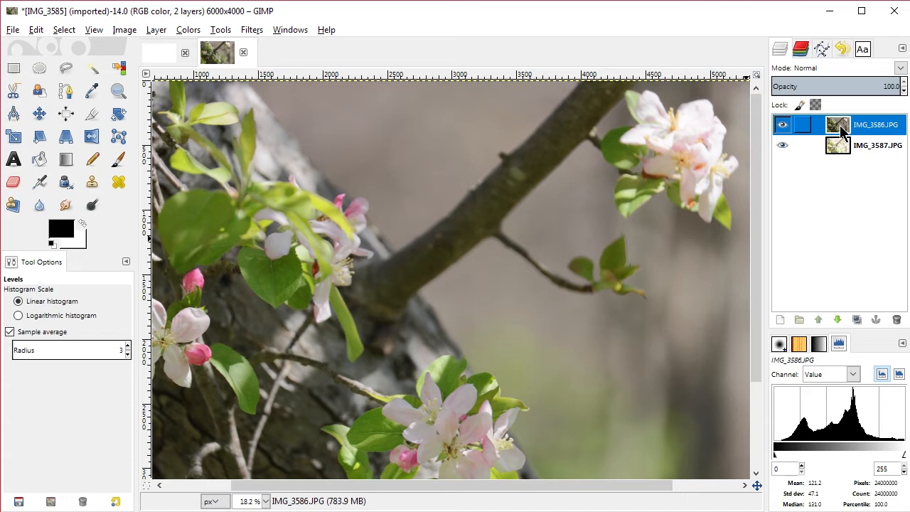
{"action": "mouse_move", "coordinate": [837, 156]}
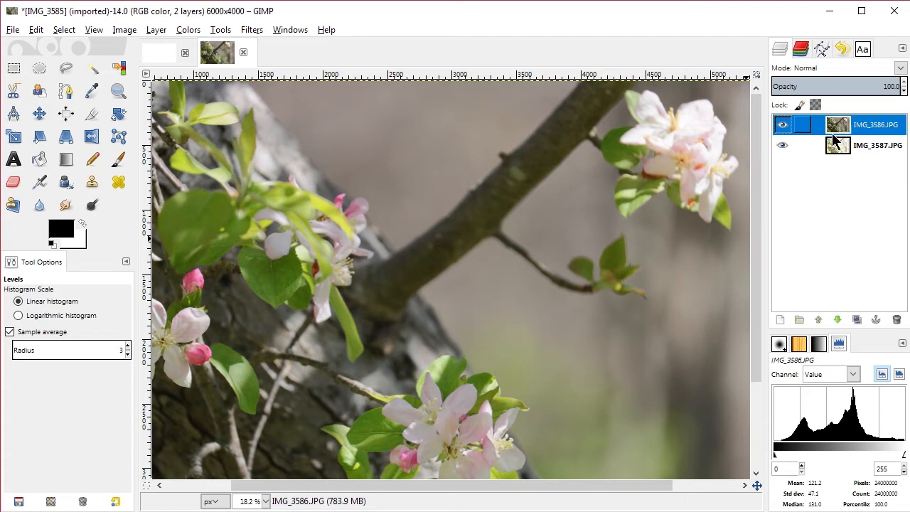
Give IMG_3586 a grayscale-copy mask and display the mask on the canvas.
{"action": "right_click", "coordinate": [849, 124]}
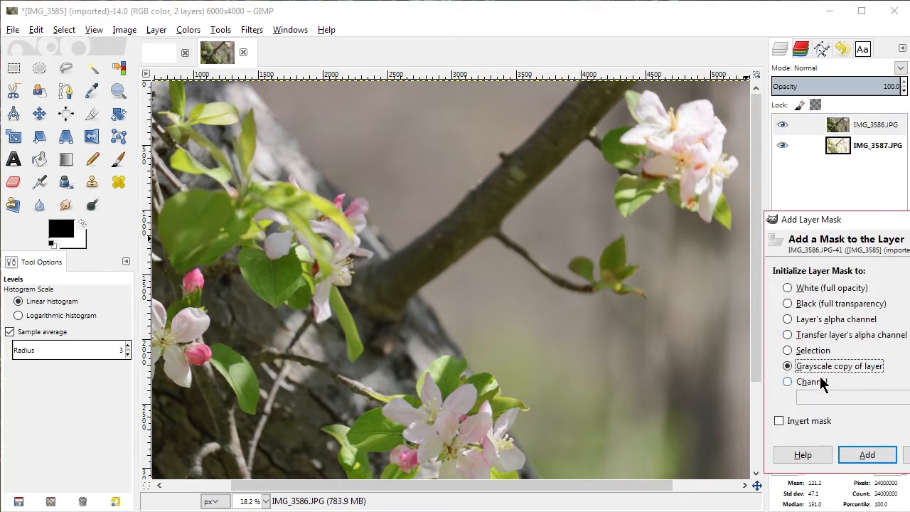
{"action": "mouse_move", "coordinate": [846, 233]}
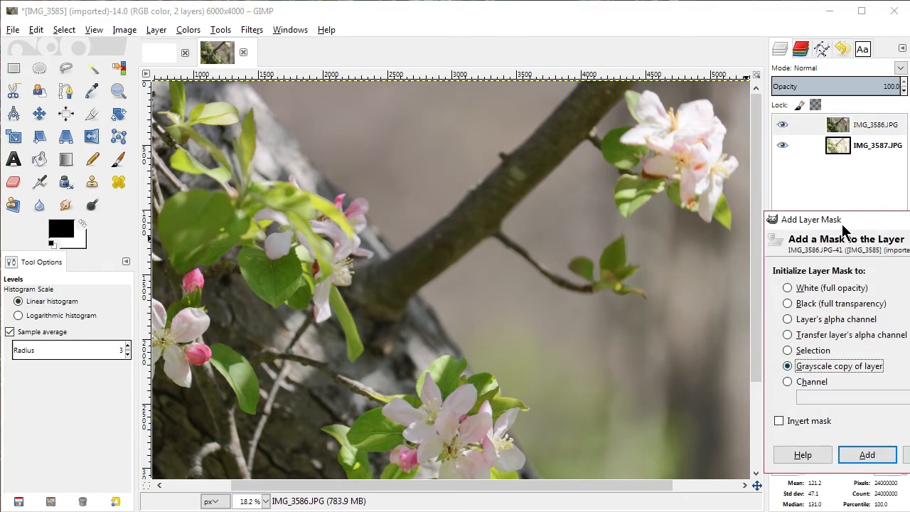
{"action": "left_click", "coordinate": [865, 455]}
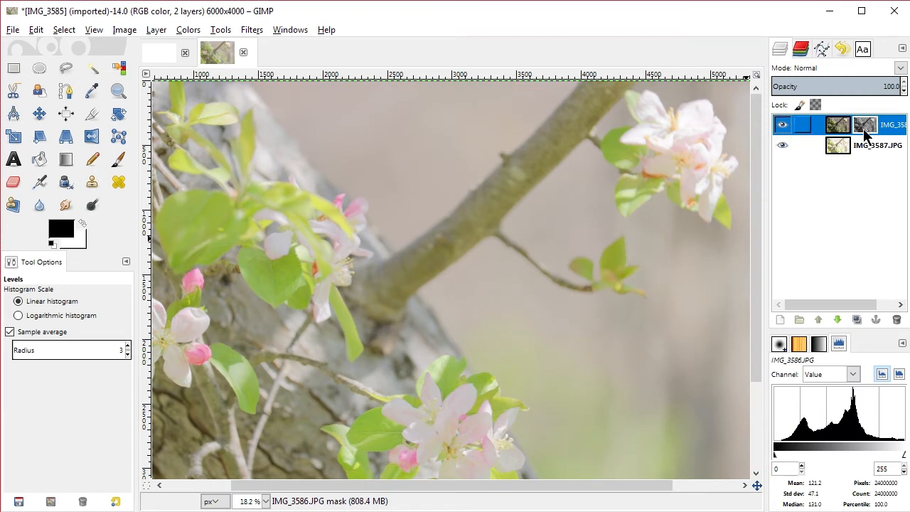
{"action": "right_click", "coordinate": [860, 125]}
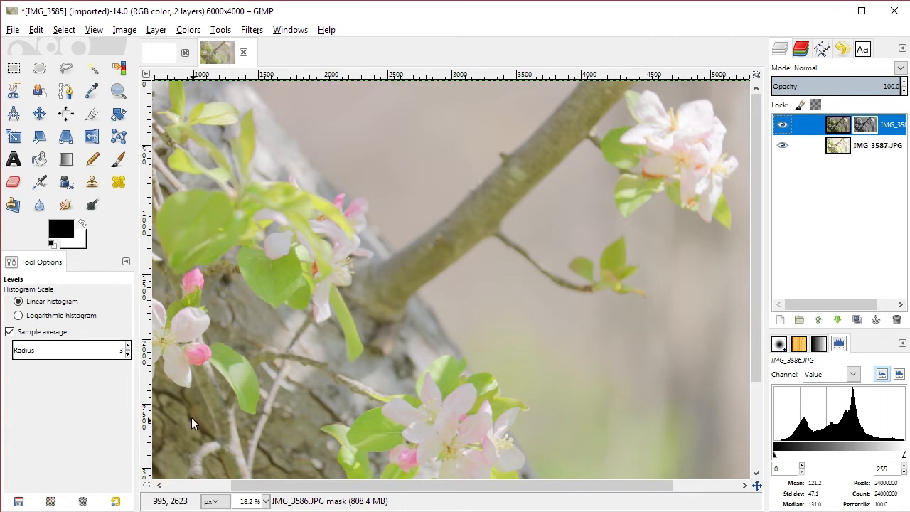
{"action": "mouse_move", "coordinate": [197, 418]}
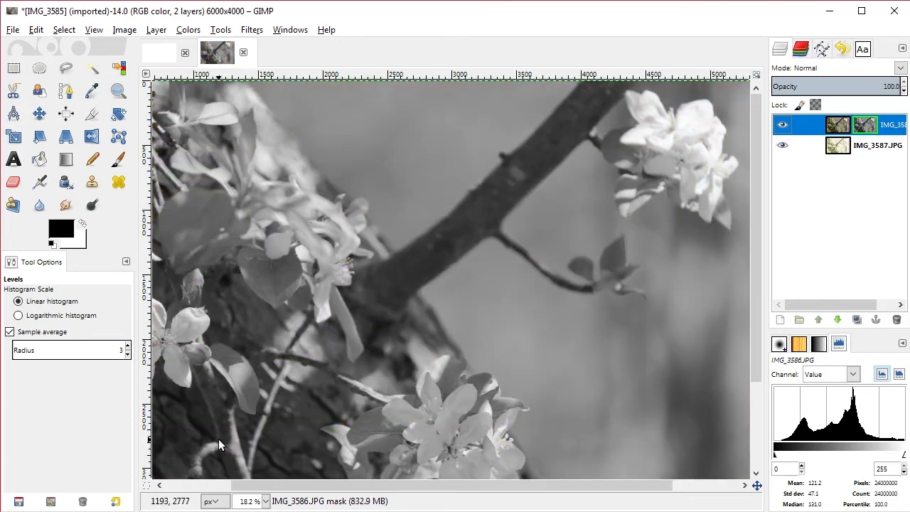
{"action": "mouse_move", "coordinate": [704, 135]}
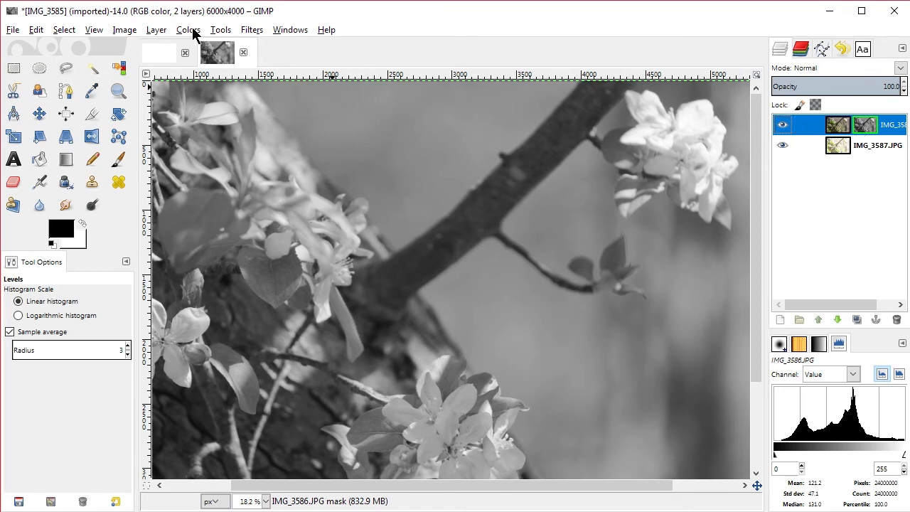
{"action": "left_click", "coordinate": [187, 30]}
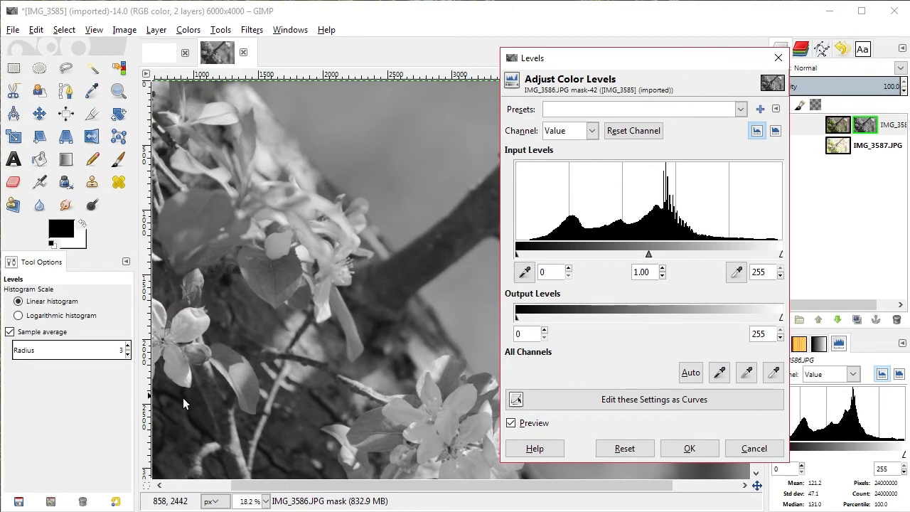
{"action": "mouse_move", "coordinate": [783, 259]}
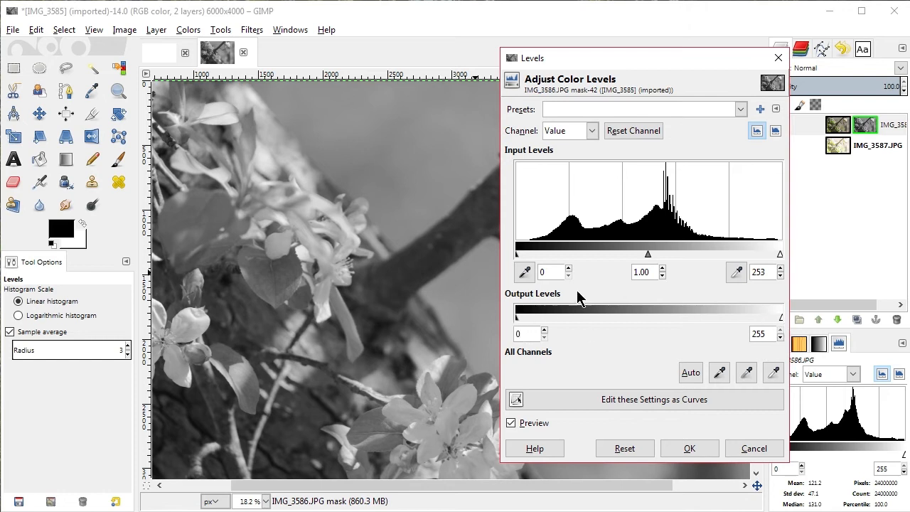
Set IMG_3586 mask Levels to input white 56, gamma 0.43, output dark 157.
{"action": "left_click_drag", "start_coordinate": [779, 253], "coordinate": [654, 253]}
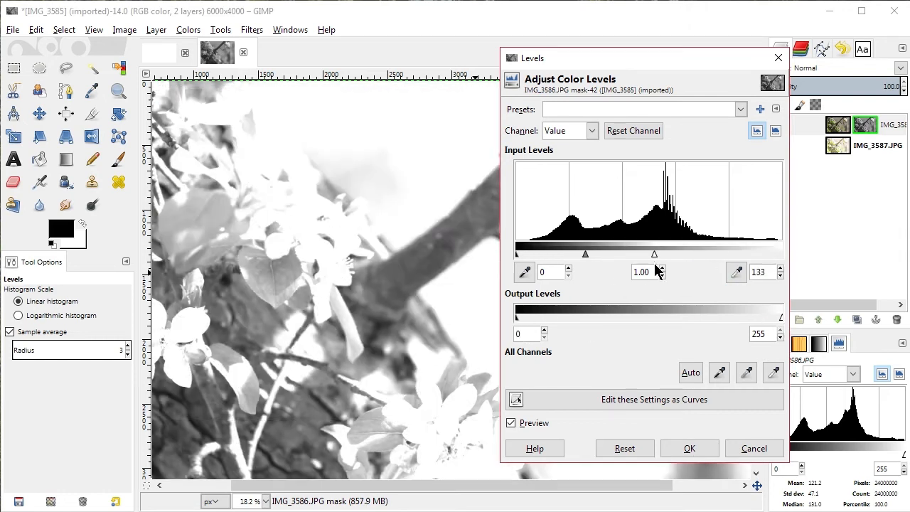
{"action": "left_click_drag", "start_coordinate": [654, 253], "coordinate": [625, 253]}
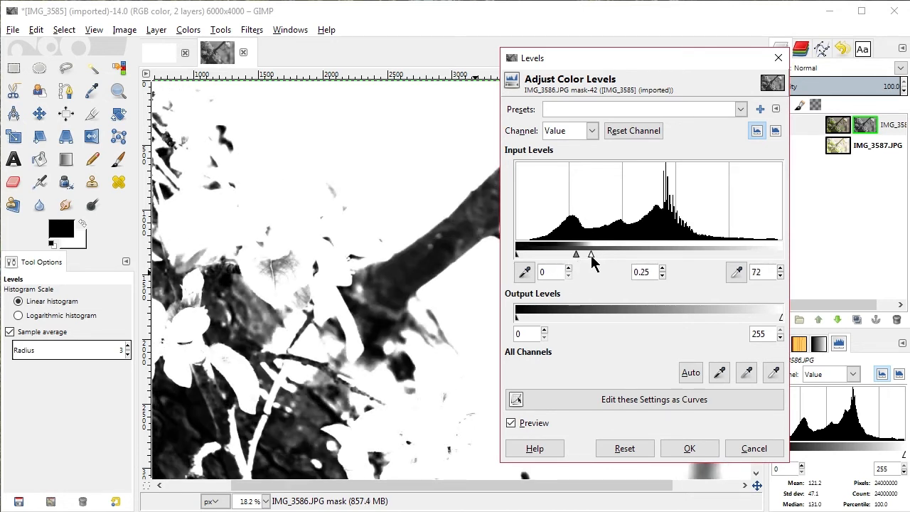
{"action": "left_click_drag", "start_coordinate": [590, 253], "coordinate": [574, 253]}
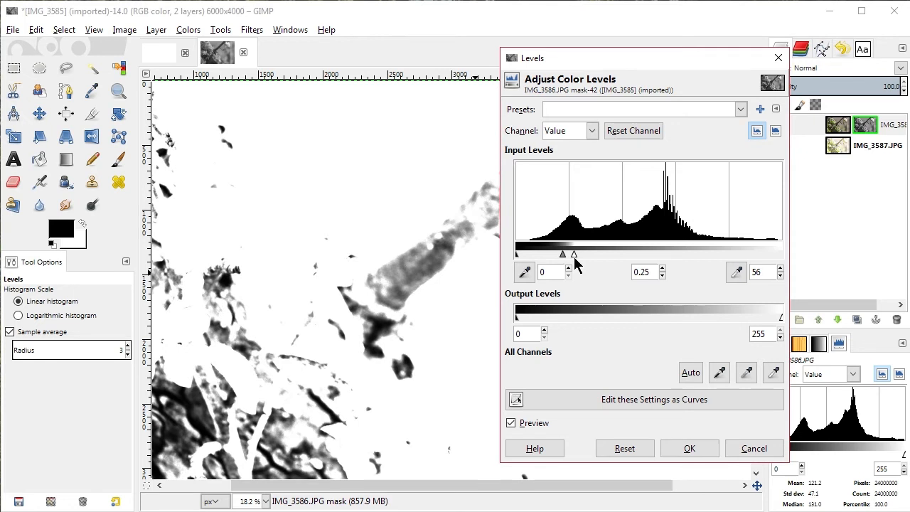
{"action": "left_click_drag", "start_coordinate": [573, 254], "coordinate": [556, 254]}
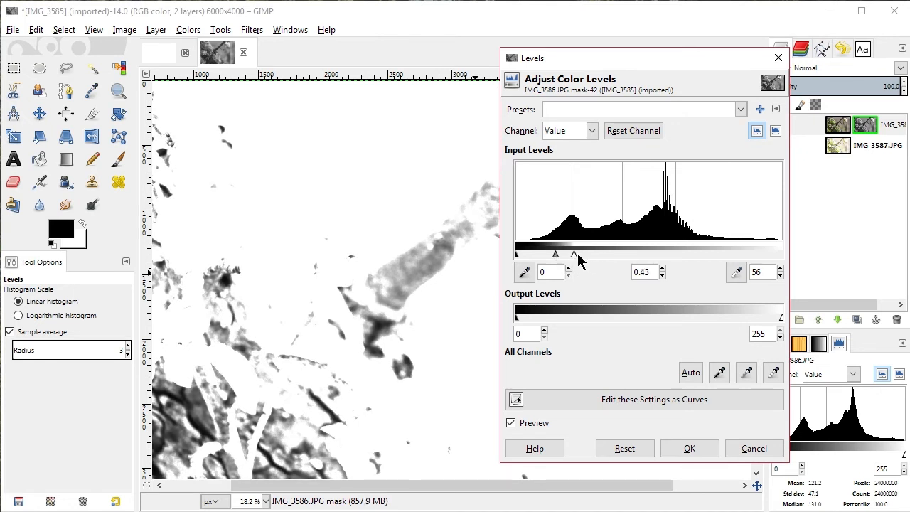
{"action": "mouse_move", "coordinate": [518, 329]}
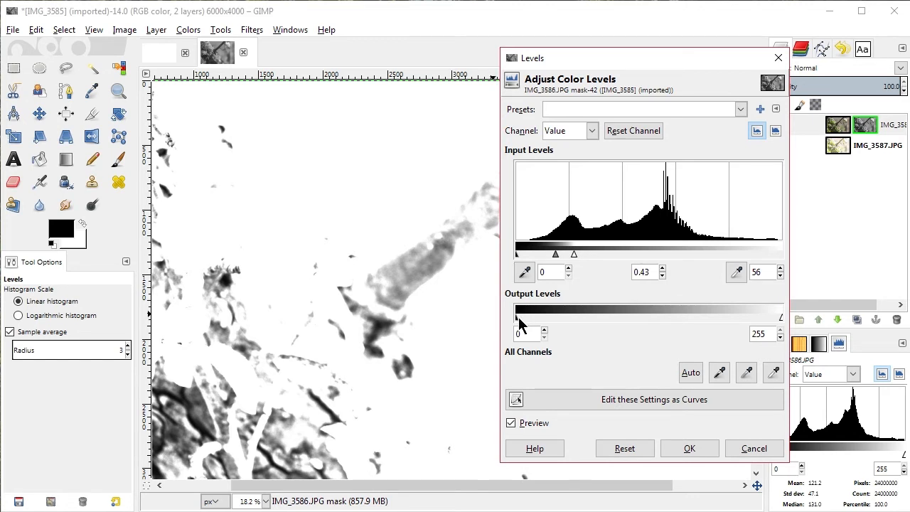
{"action": "left_click_drag", "start_coordinate": [518, 317], "coordinate": [679, 317]}
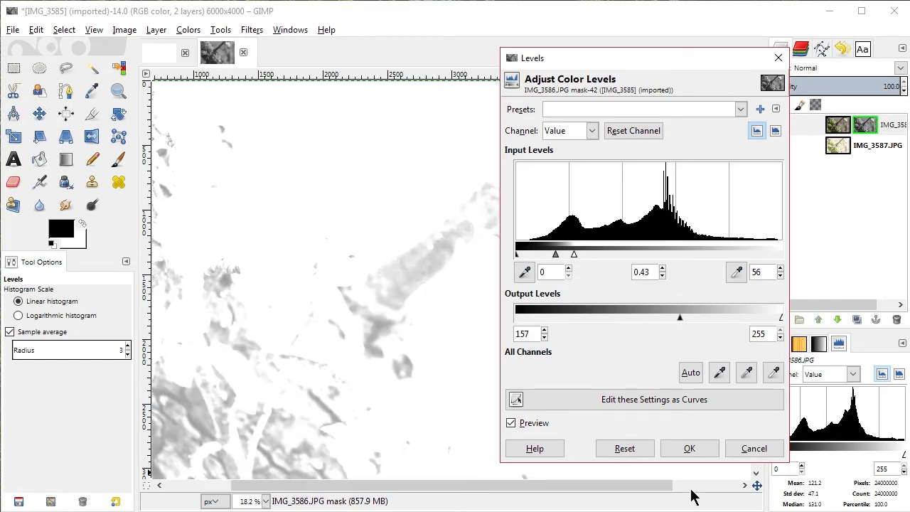
{"action": "right_click", "coordinate": [865, 128]}
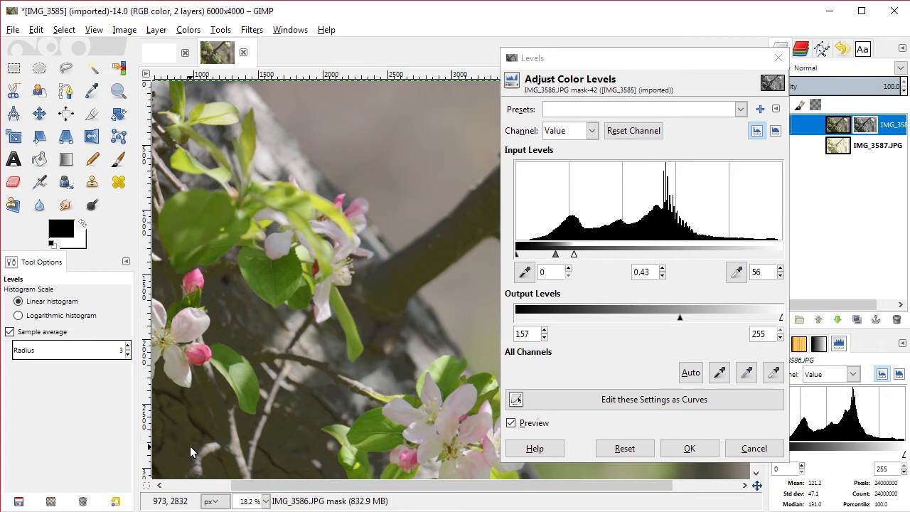
{"action": "mouse_move", "coordinate": [716, 334]}
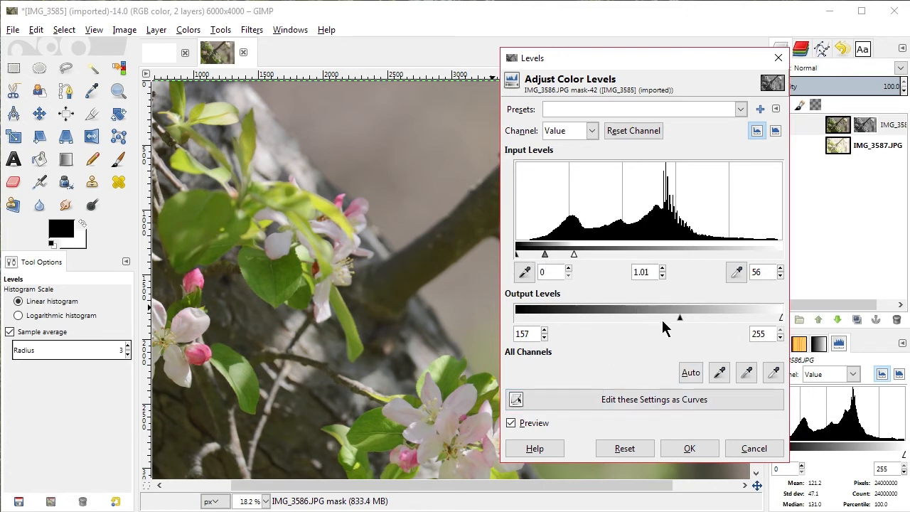
Adjust output black to 203 and input white to 63, then apply the Levels.
{"action": "left_click_drag", "start_coordinate": [680, 317], "coordinate": [693, 317]}
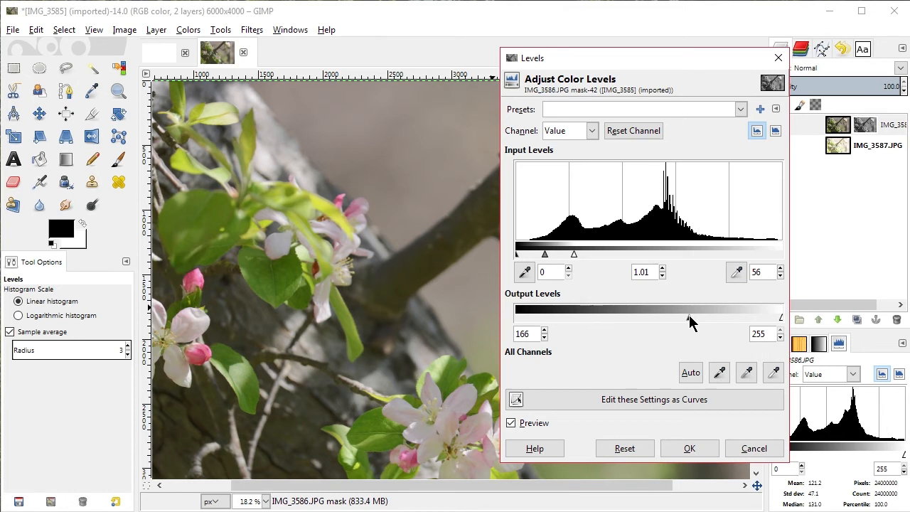
{"action": "left_click_drag", "start_coordinate": [690, 309], "coordinate": [766, 309]}
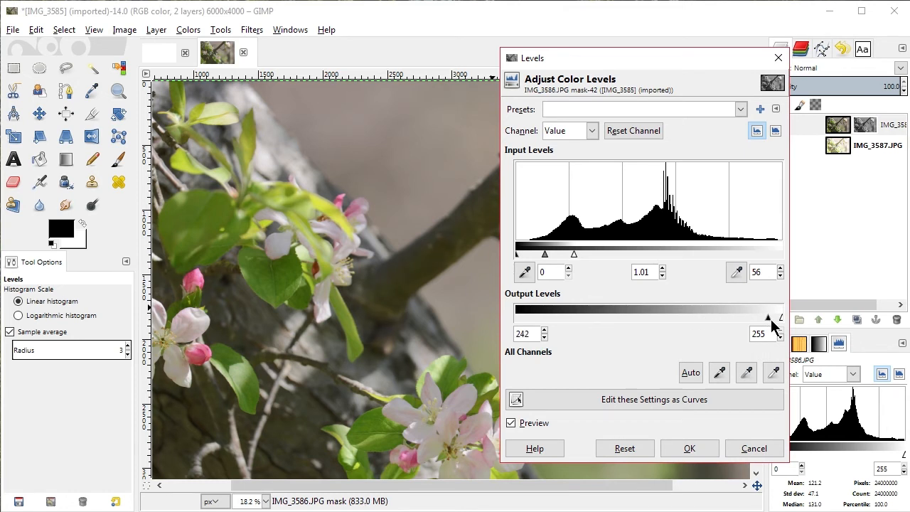
{"action": "left_click_drag", "start_coordinate": [767, 318], "coordinate": [728, 318]}
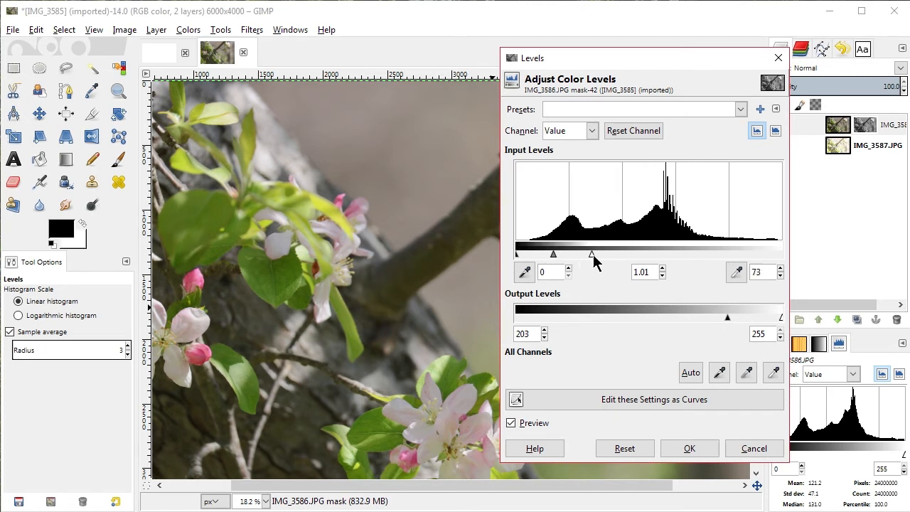
{"action": "left_click_drag", "start_coordinate": [593, 254], "coordinate": [590, 254]}
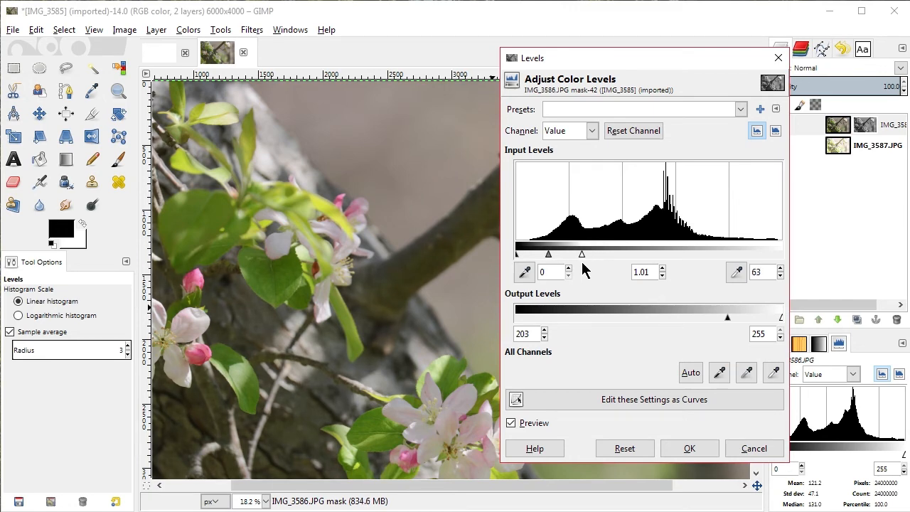
{"action": "left_click", "coordinate": [689, 448]}
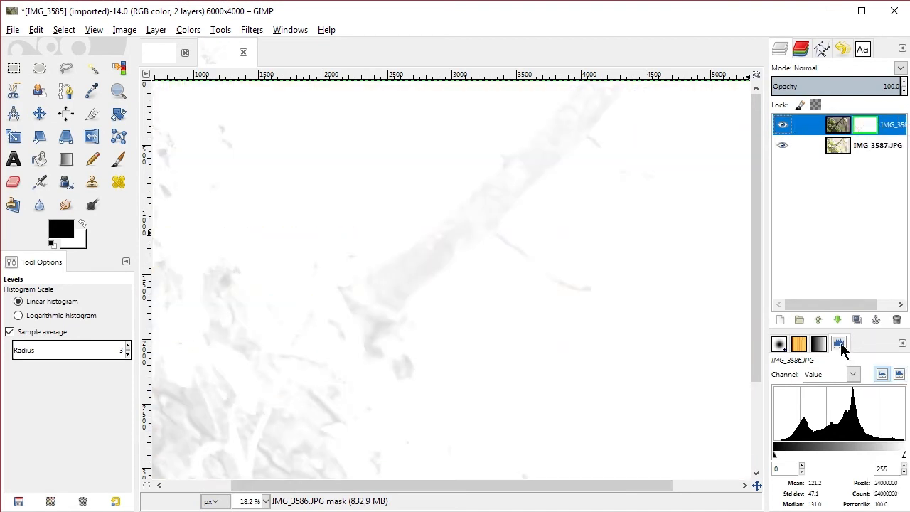
{"action": "mouse_move", "coordinate": [188, 440]}
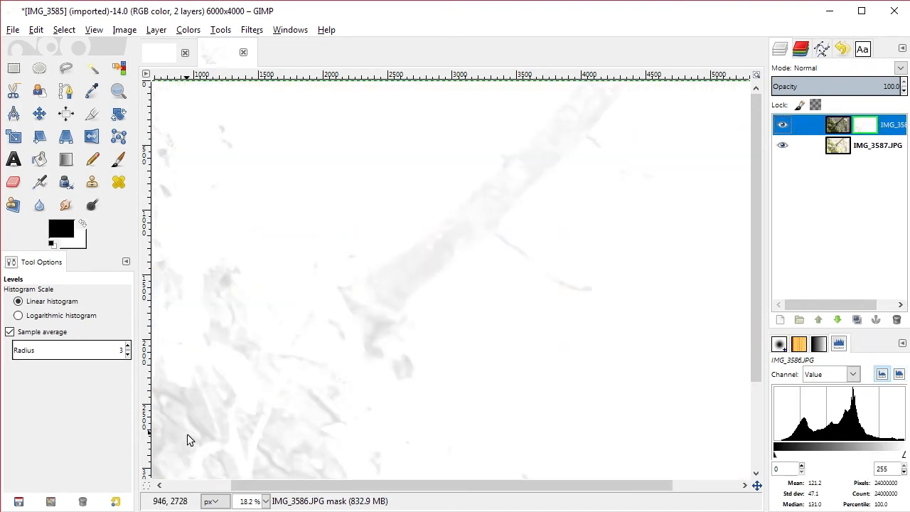
Flatten the image so the masked exposure merges into the base blossom layer.
{"action": "right_click", "coordinate": [838, 124]}
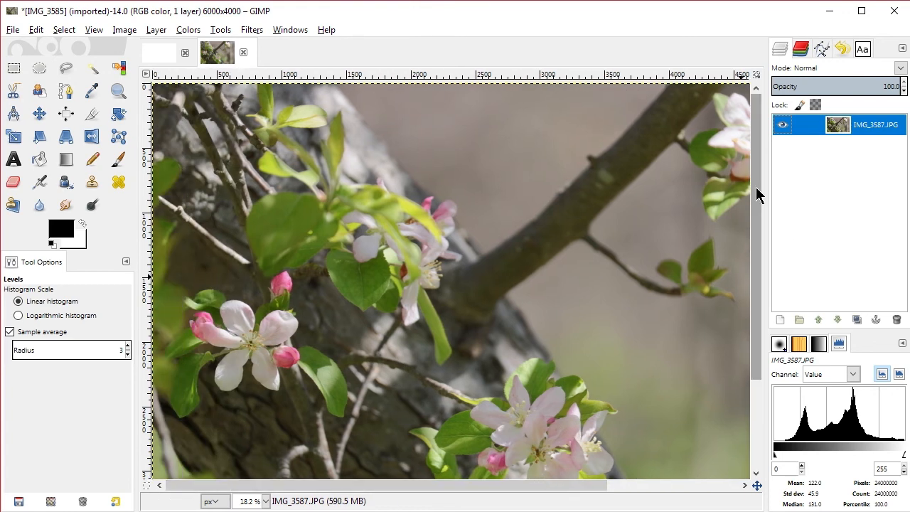
{"action": "scroll", "scroll_direction": "down", "scroll_amount": 3}
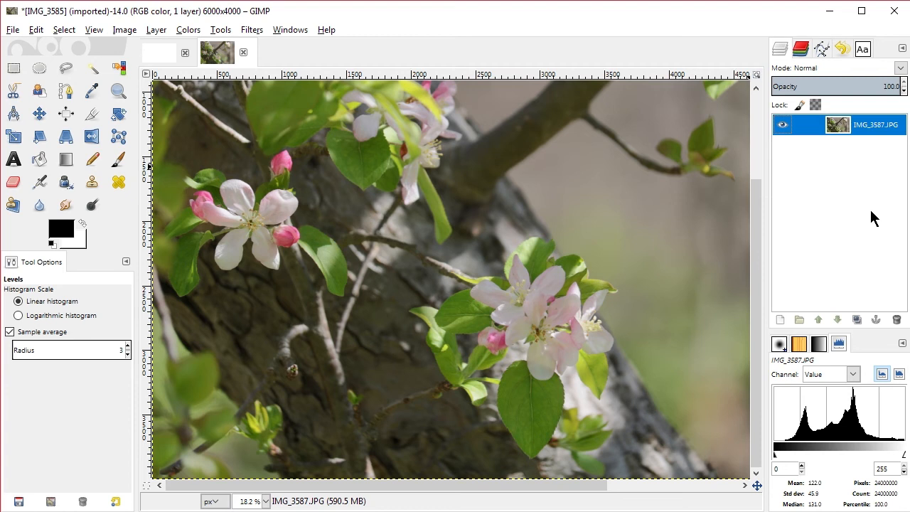
{"action": "mouse_move", "coordinate": [523, 99]}
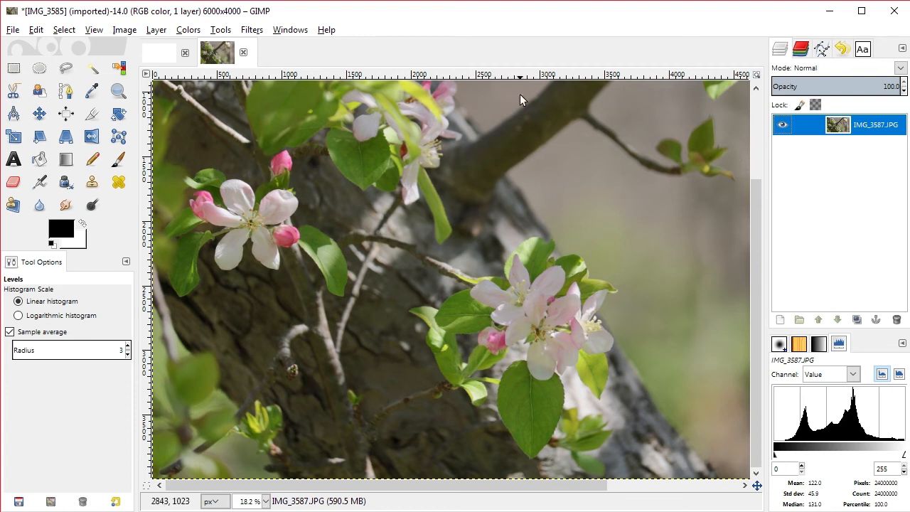
Open Gaussian Blur on the merged layer and set the radius to 3.0 px.
{"action": "left_click", "coordinate": [252, 29]}
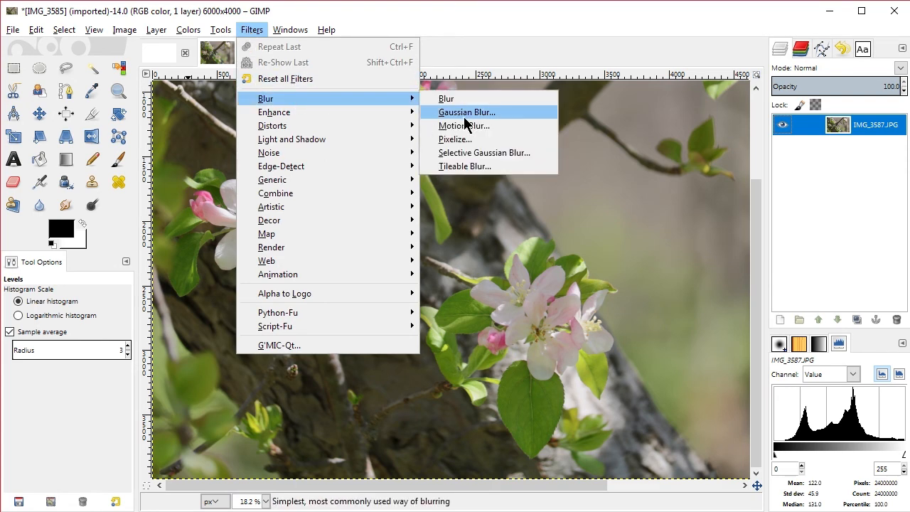
{"action": "left_click", "coordinate": [467, 111]}
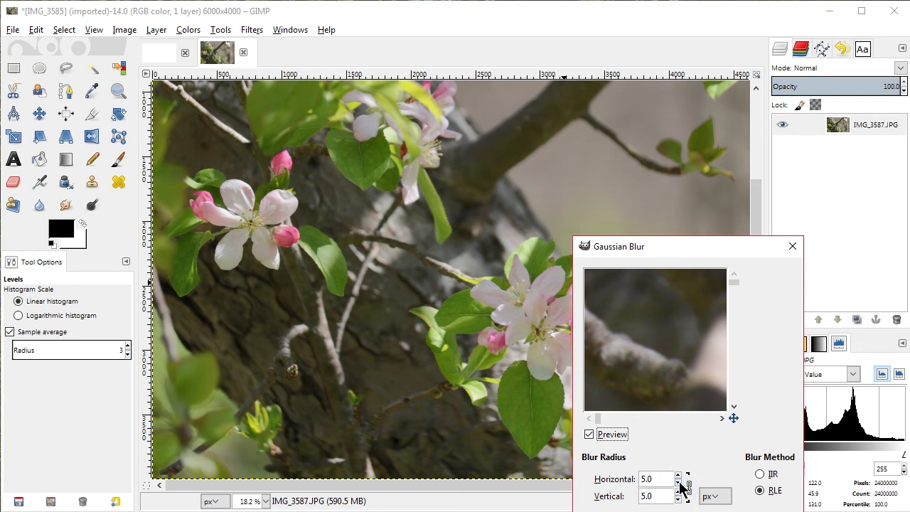
{"action": "left_click", "coordinate": [680, 485]}
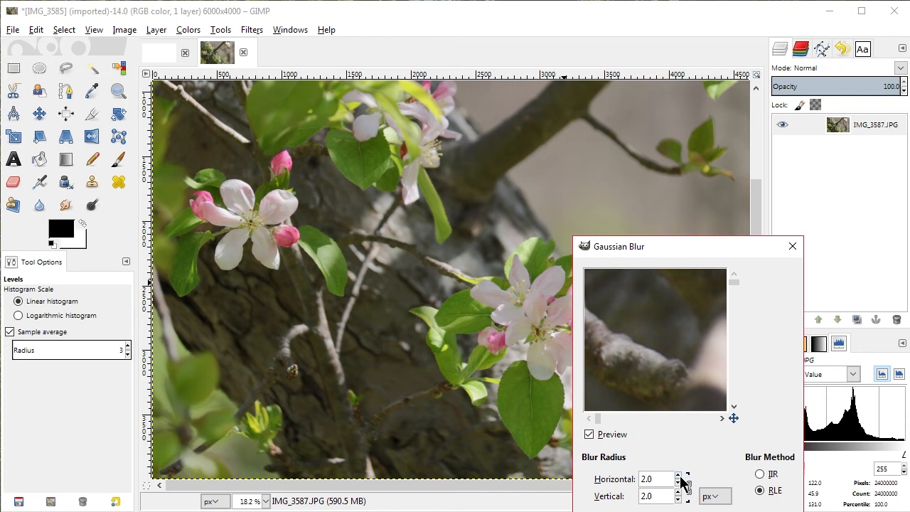
{"action": "left_click", "coordinate": [678, 474]}
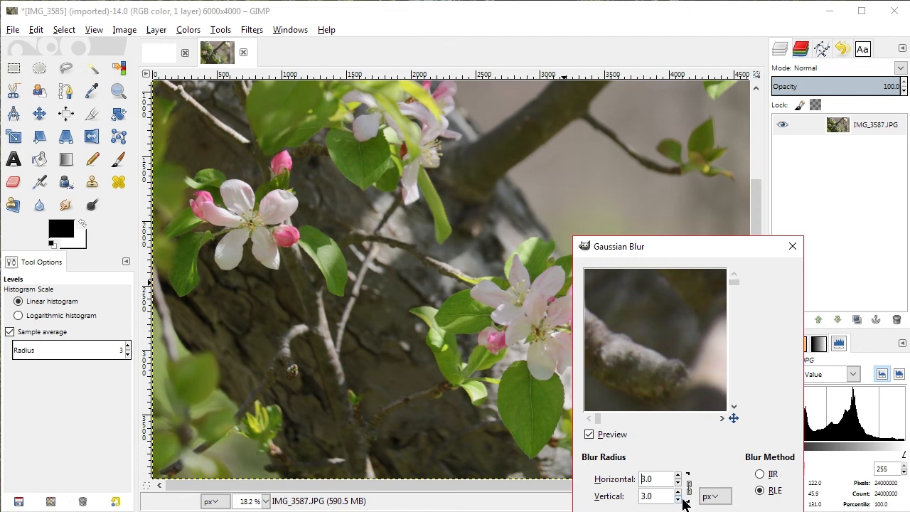
{"action": "mouse_move", "coordinate": [513, 359]}
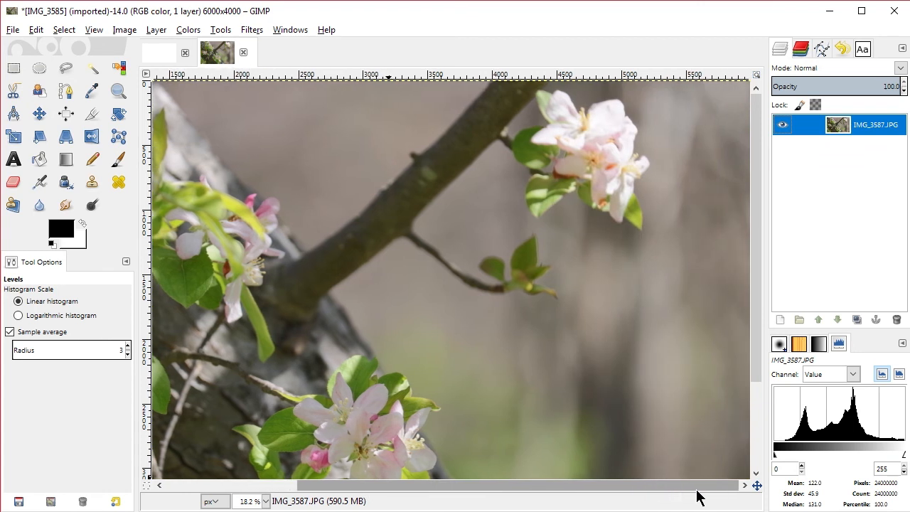
{"action": "mouse_move", "coordinate": [429, 156]}
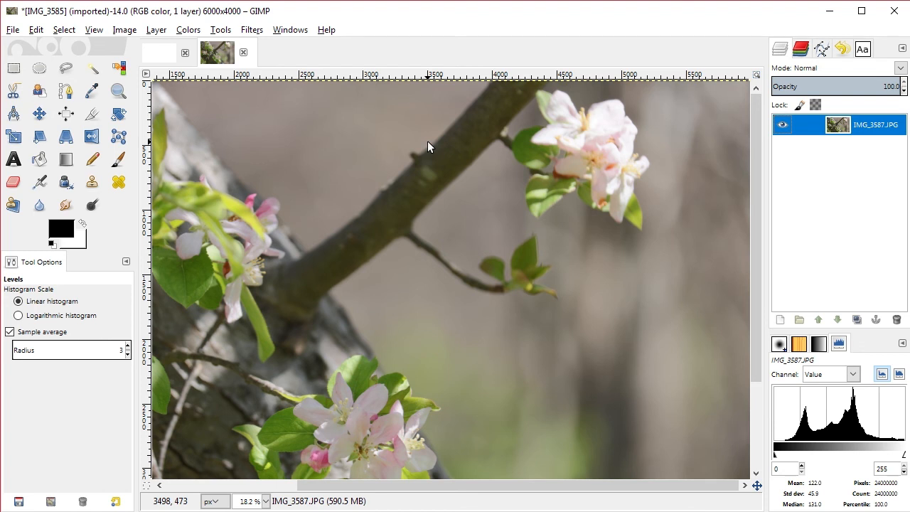
{"action": "mouse_move", "coordinate": [415, 37]}
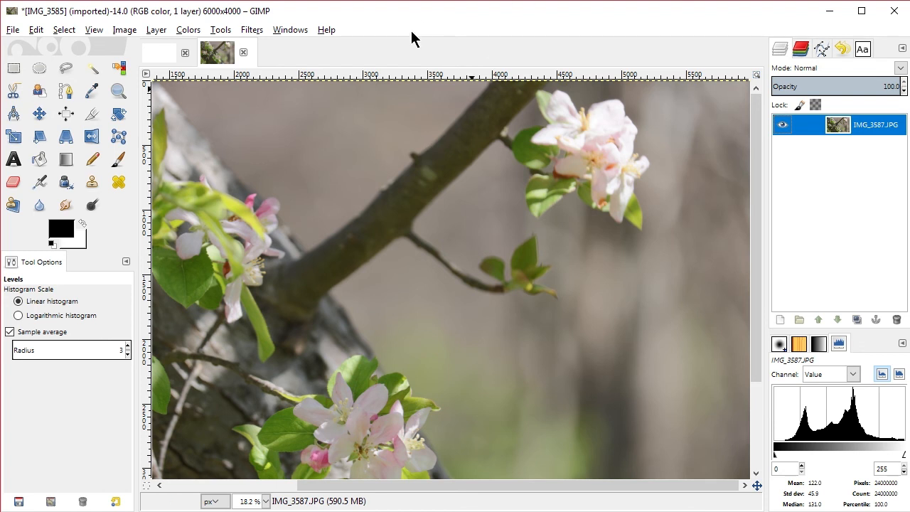